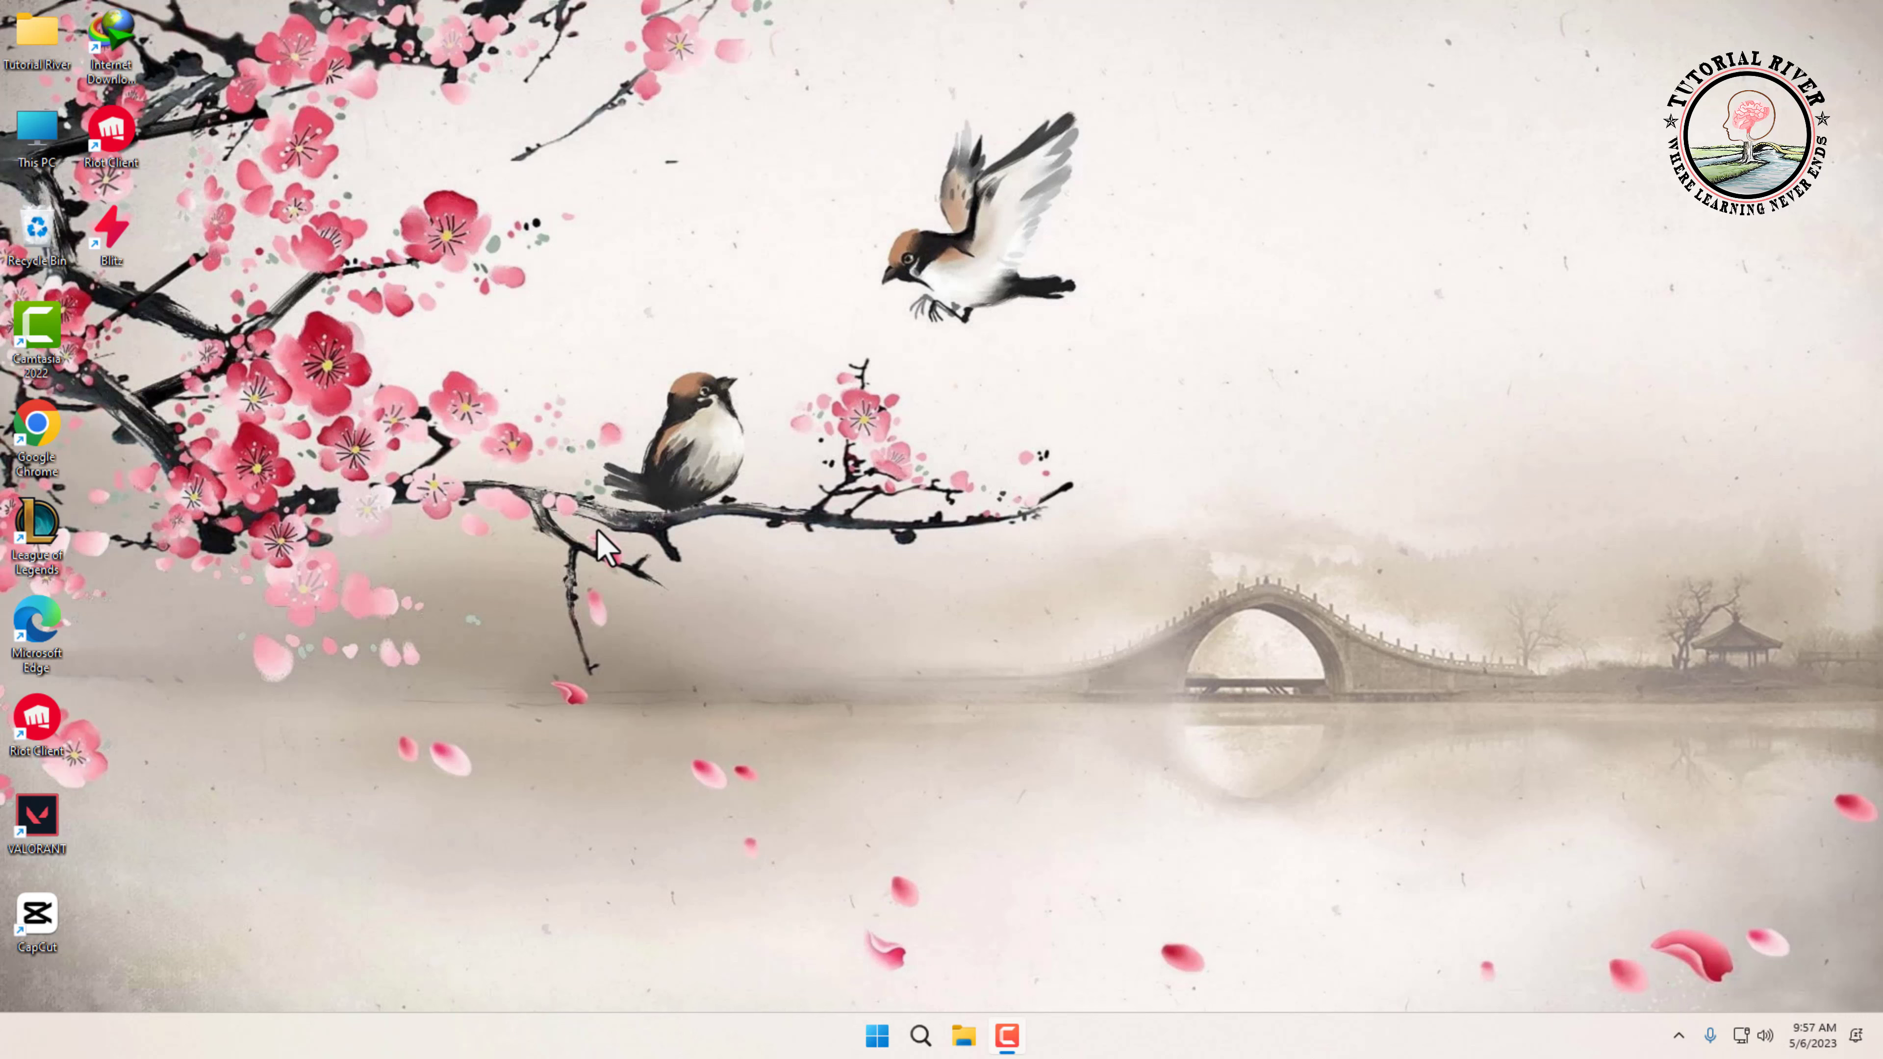
pyautogui.moveTo(672, 529)
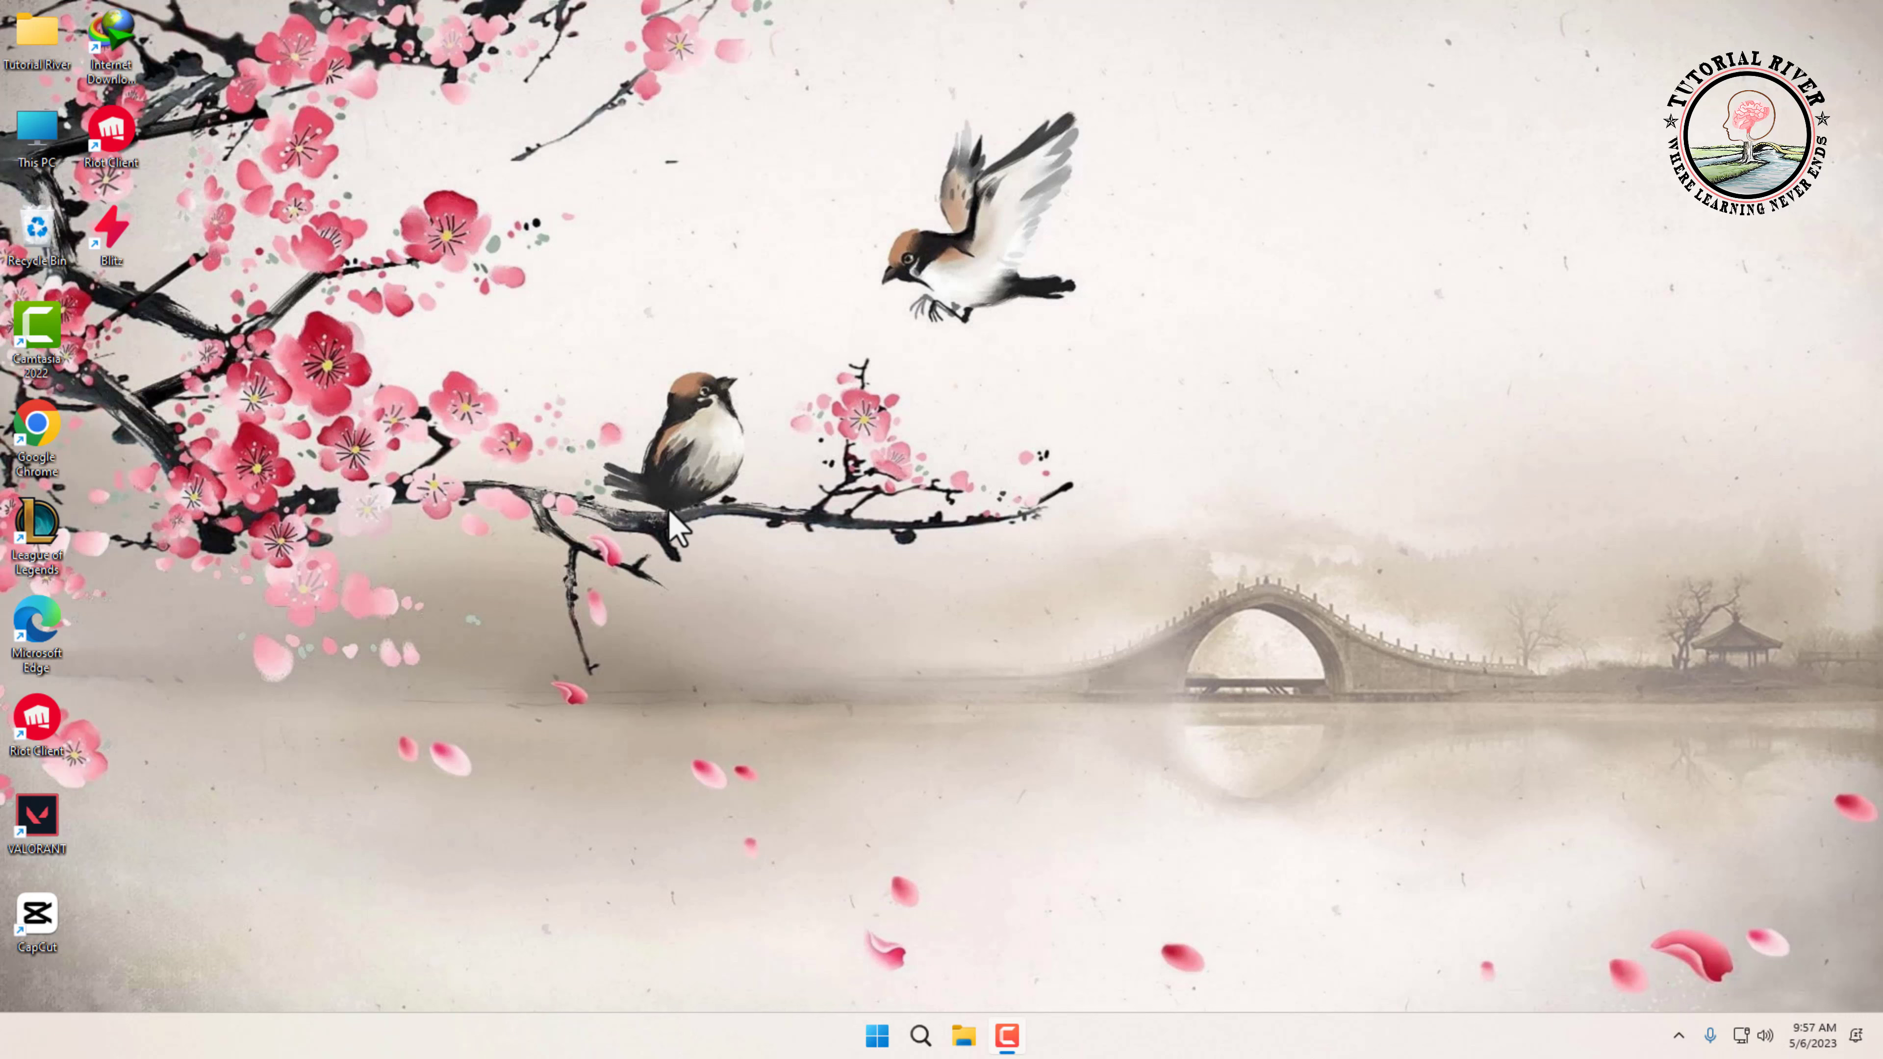
pyautogui.moveTo(841, 478)
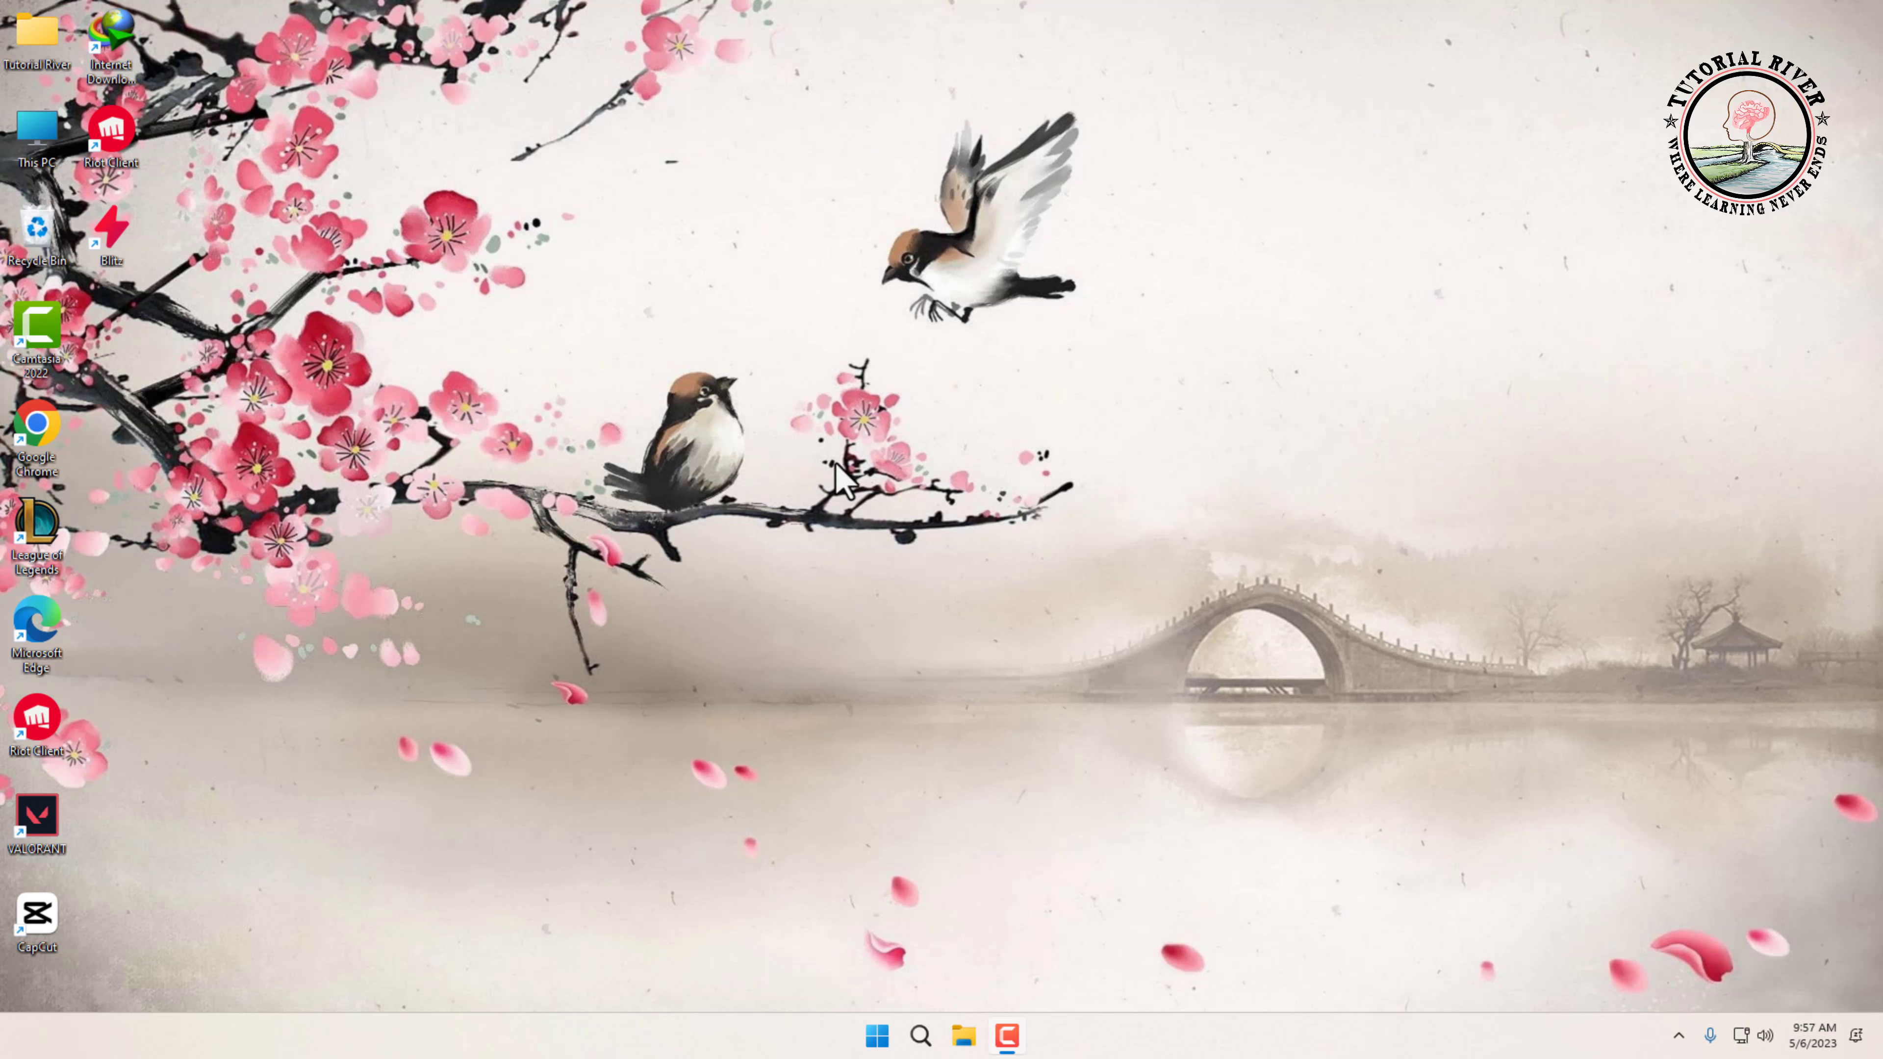
pyautogui.moveTo(840, 759)
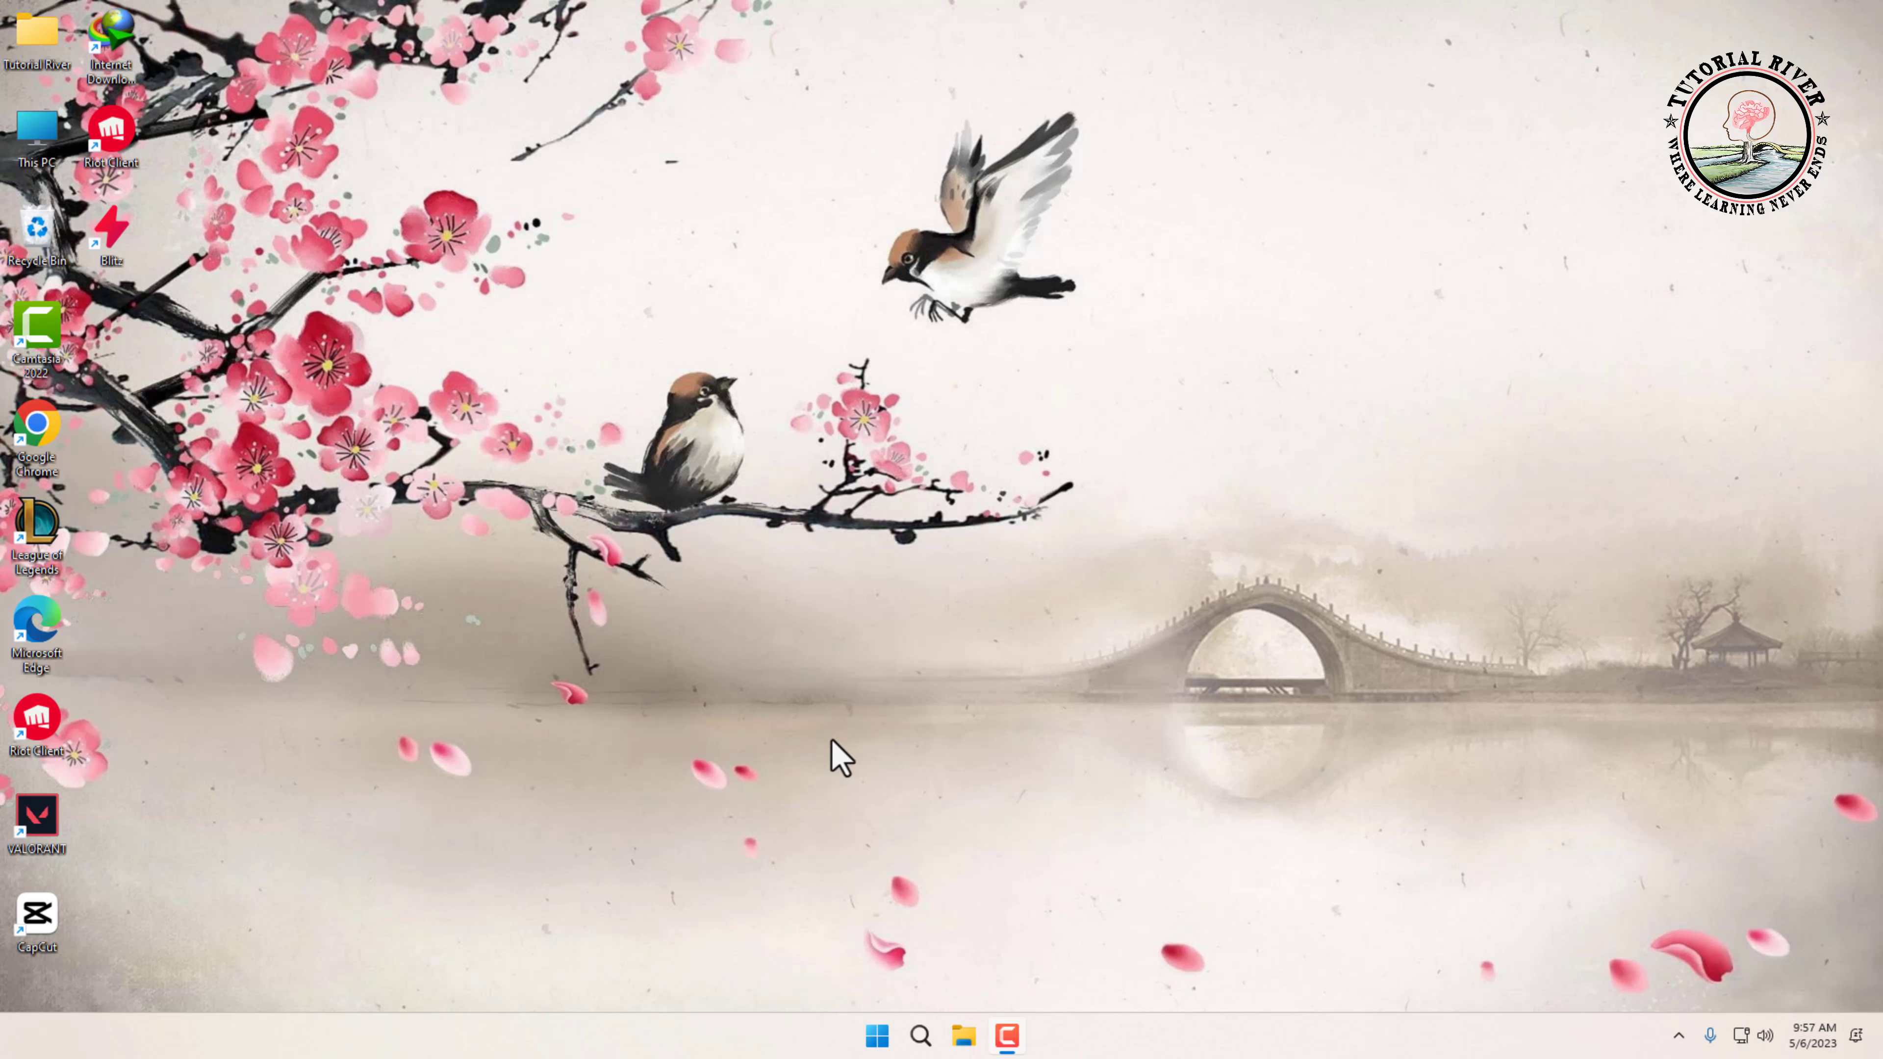
# Launch Edge from the pinned apps and go to youtube.com
pyautogui.click(876, 1035)
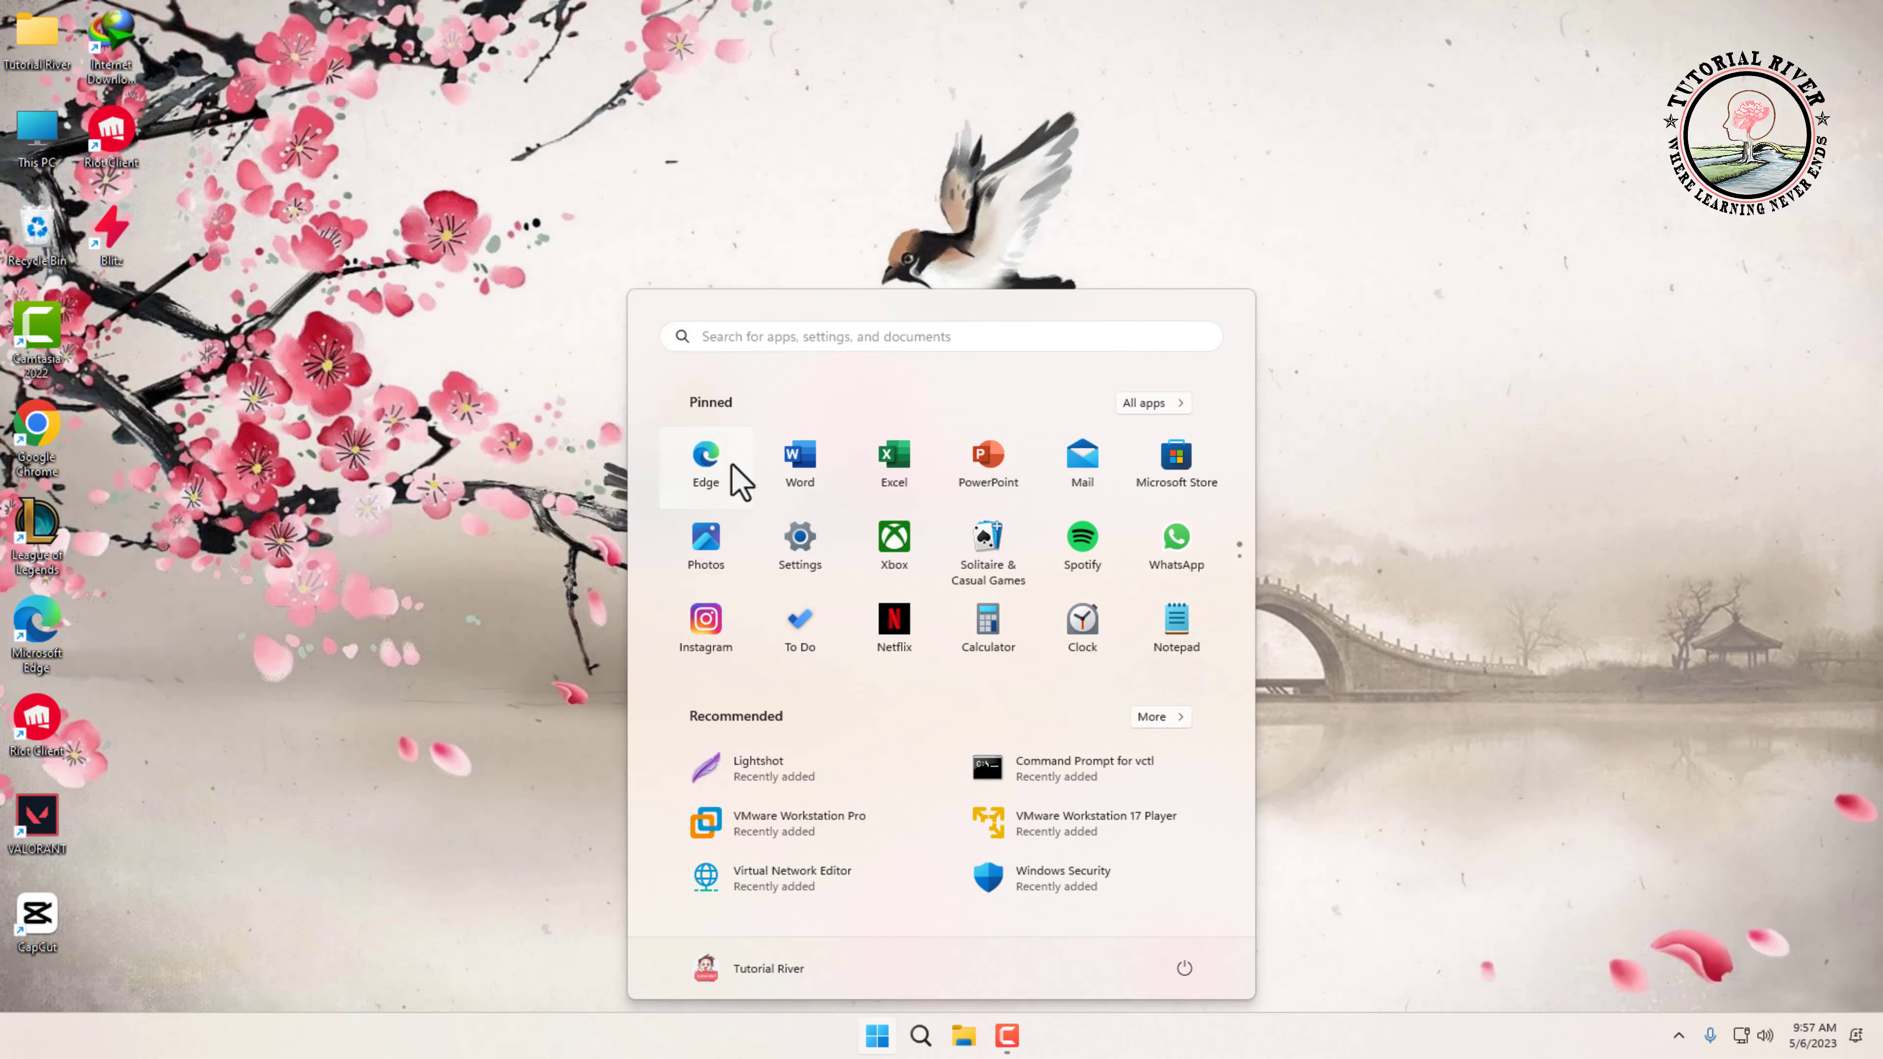
pyautogui.click(706, 458)
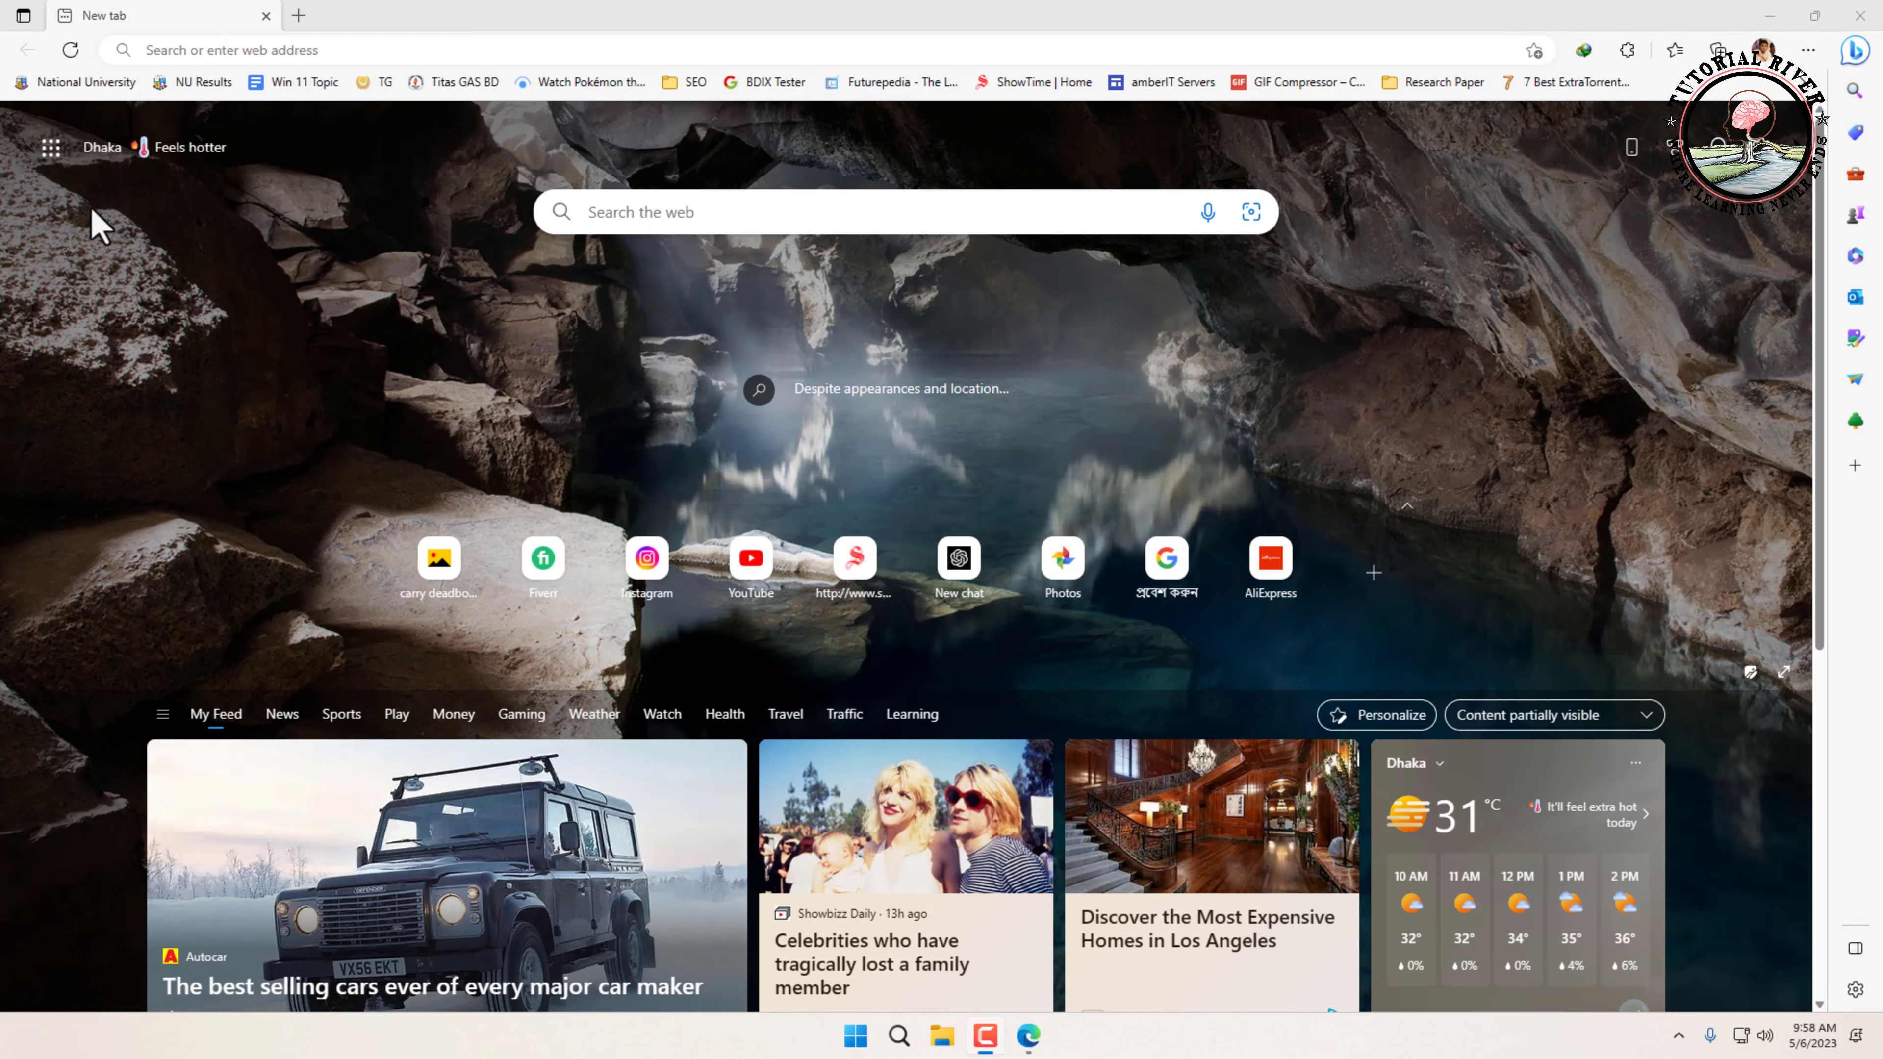
pyautogui.write('youtube.com')
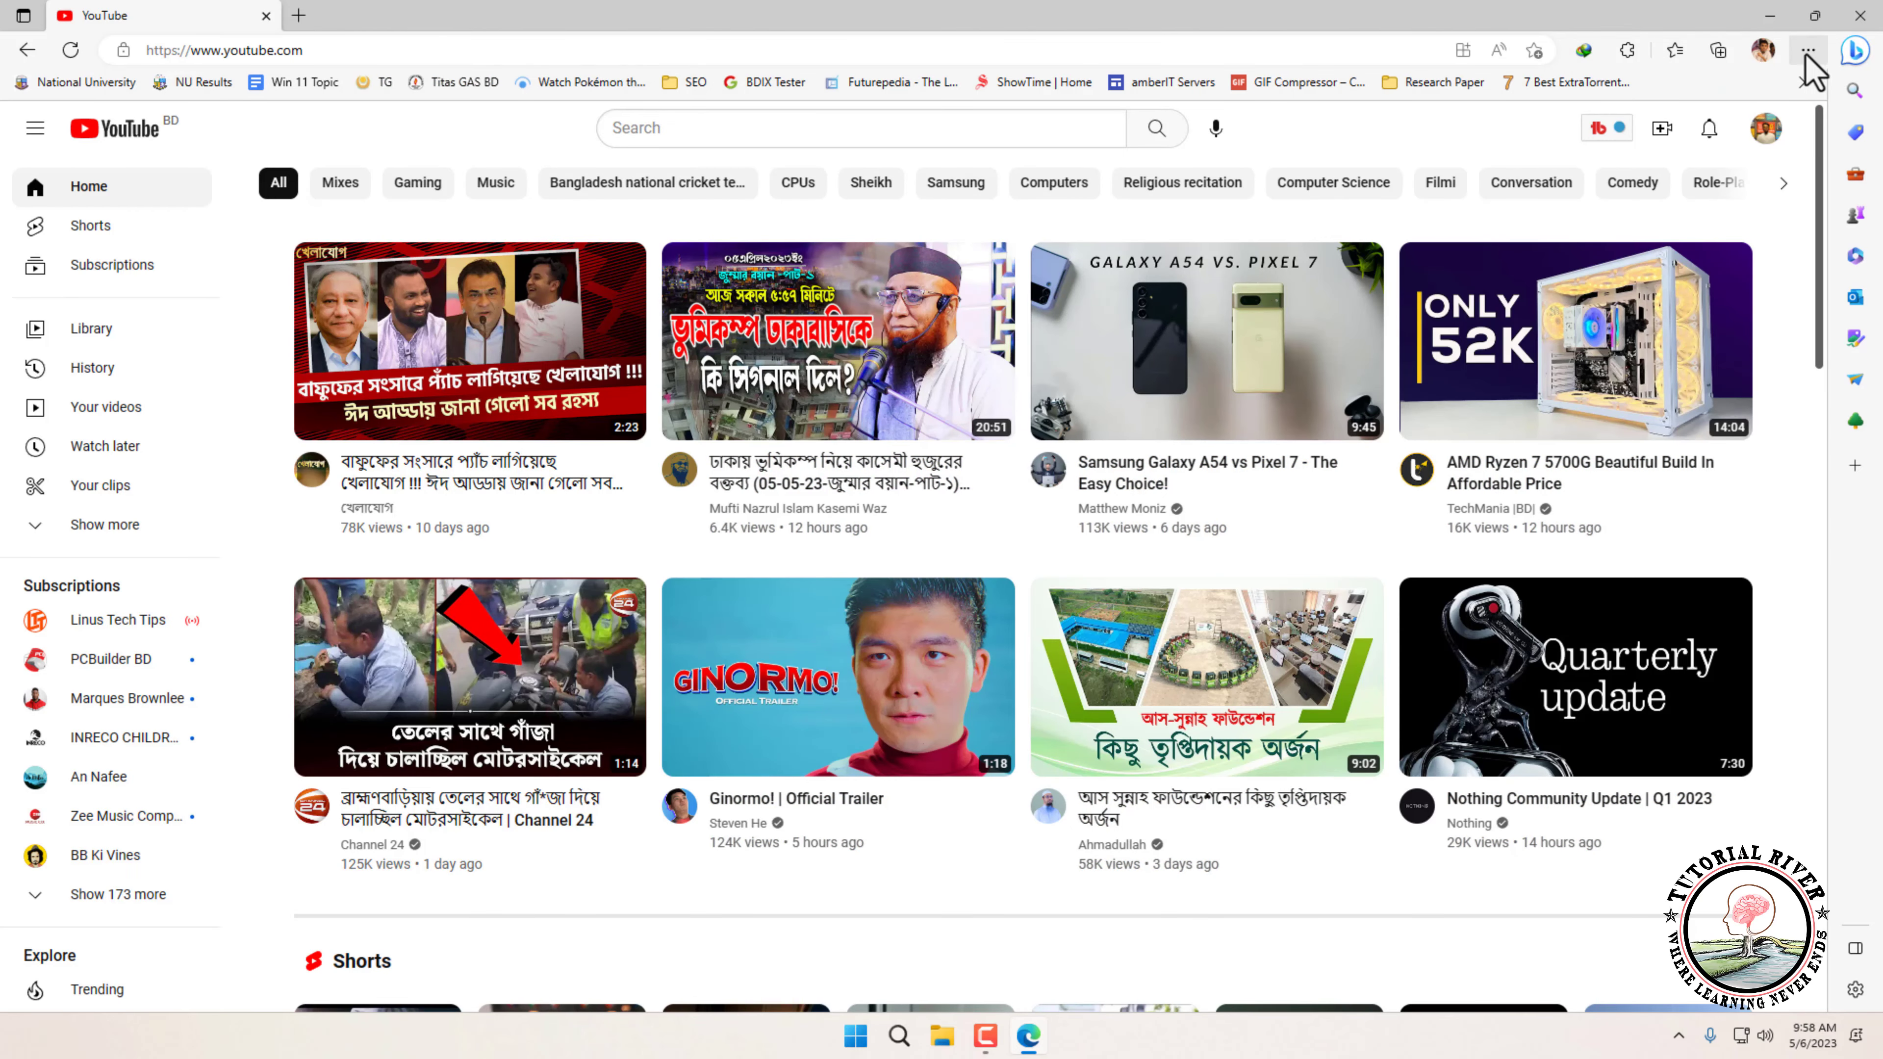
# From the Settings and more menu, choose Install YouTube to bring up the install prompt
pyautogui.click(1808, 50)
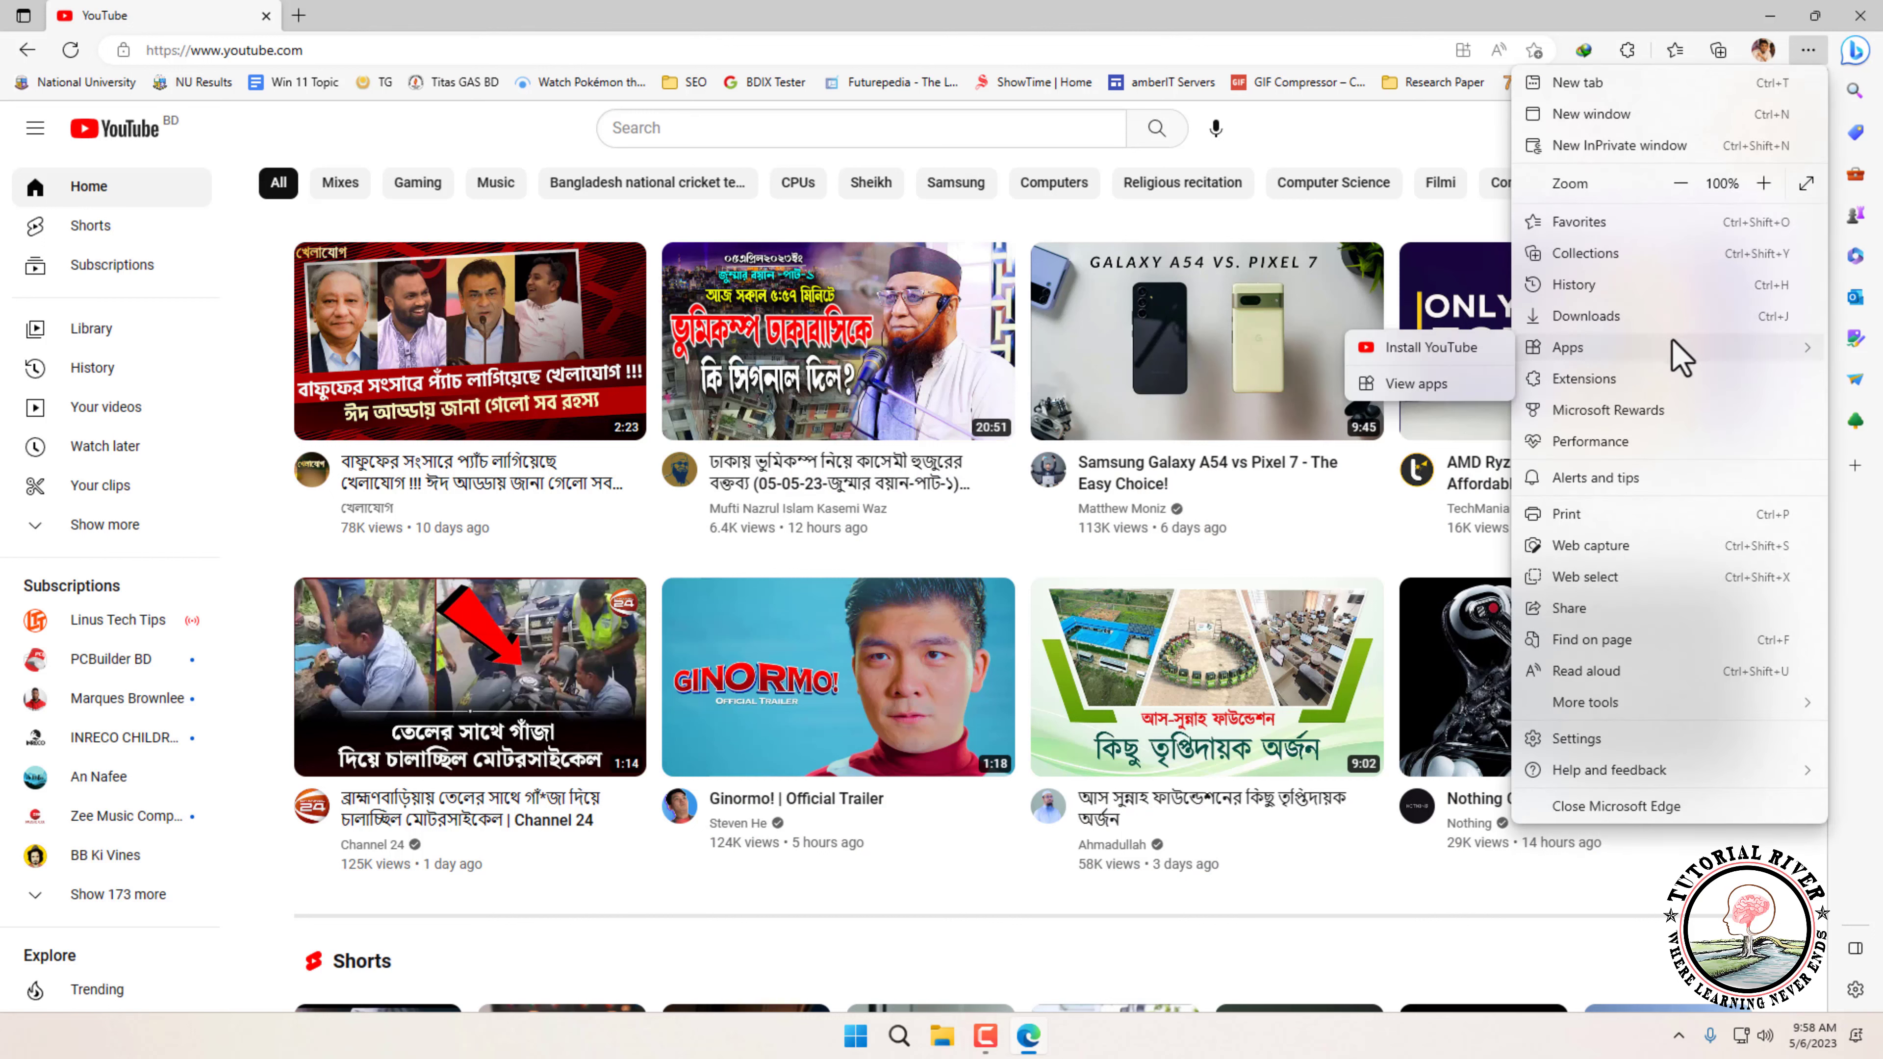
pyautogui.moveTo(1429, 347)
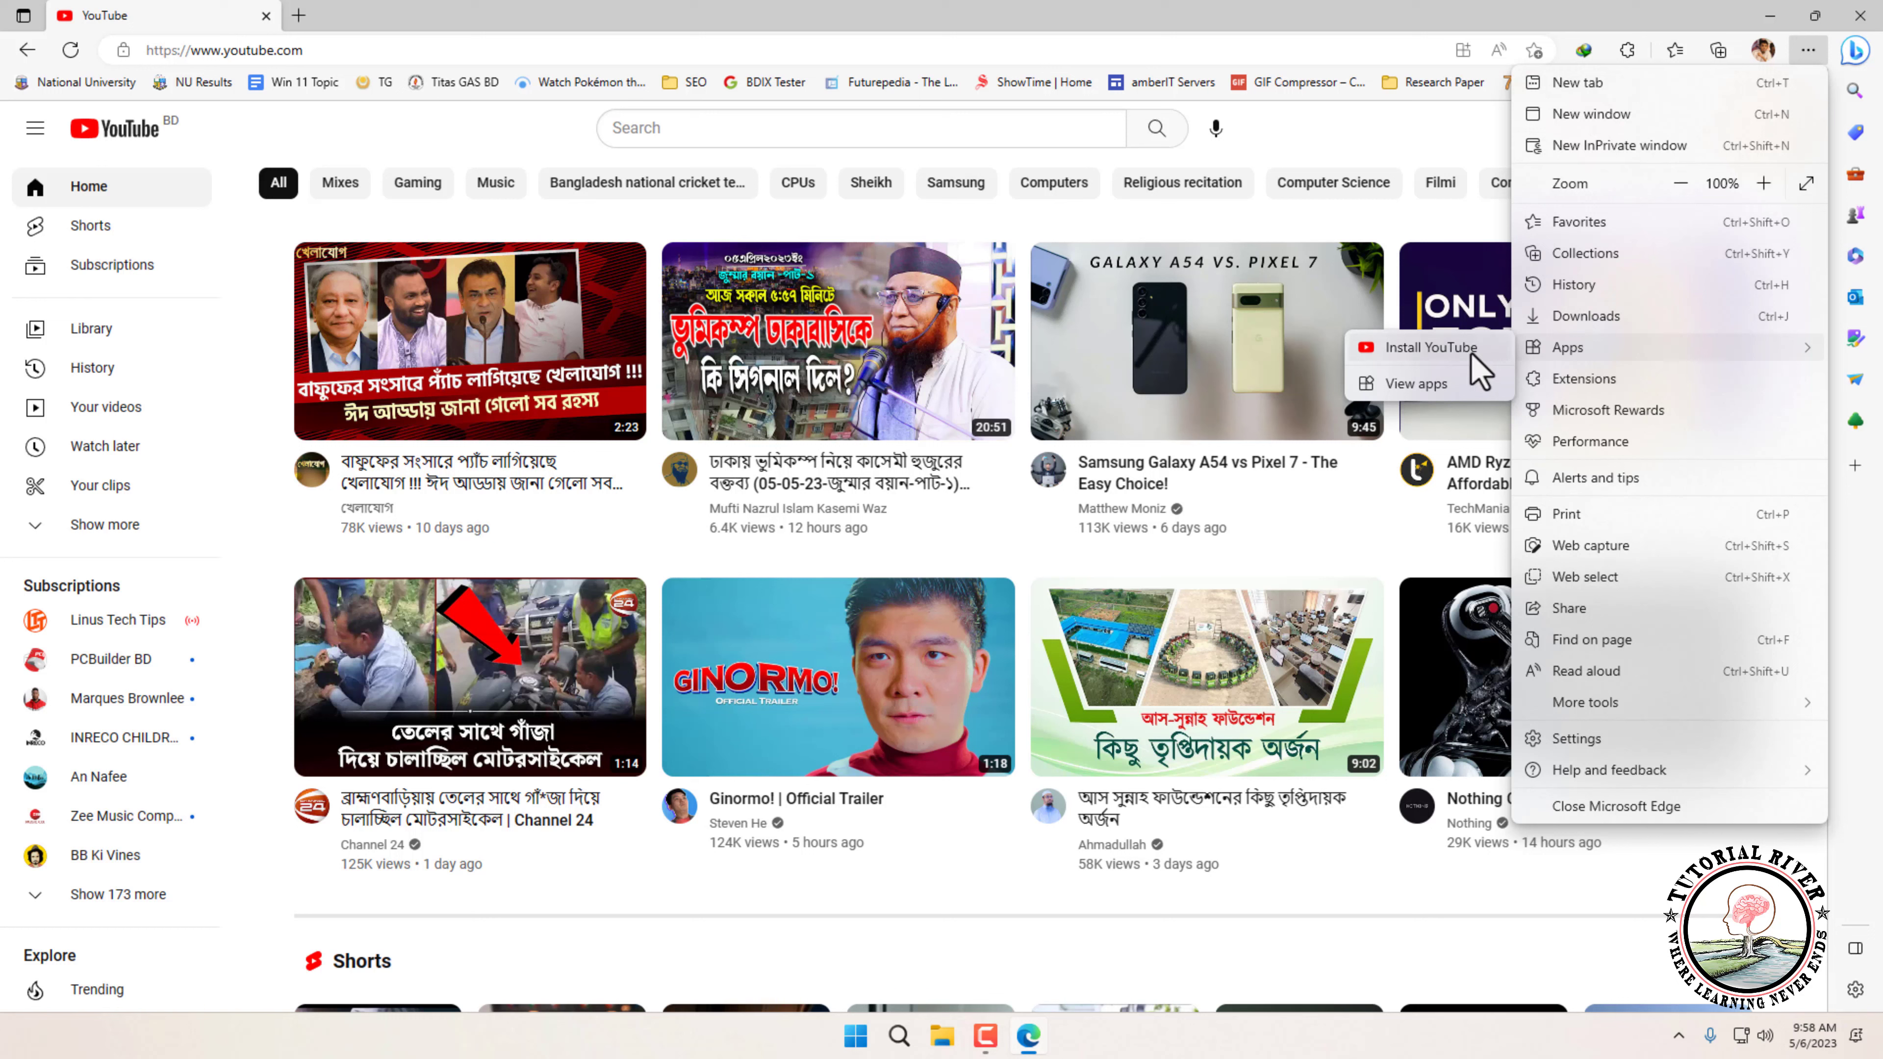
pyautogui.click(1428, 348)
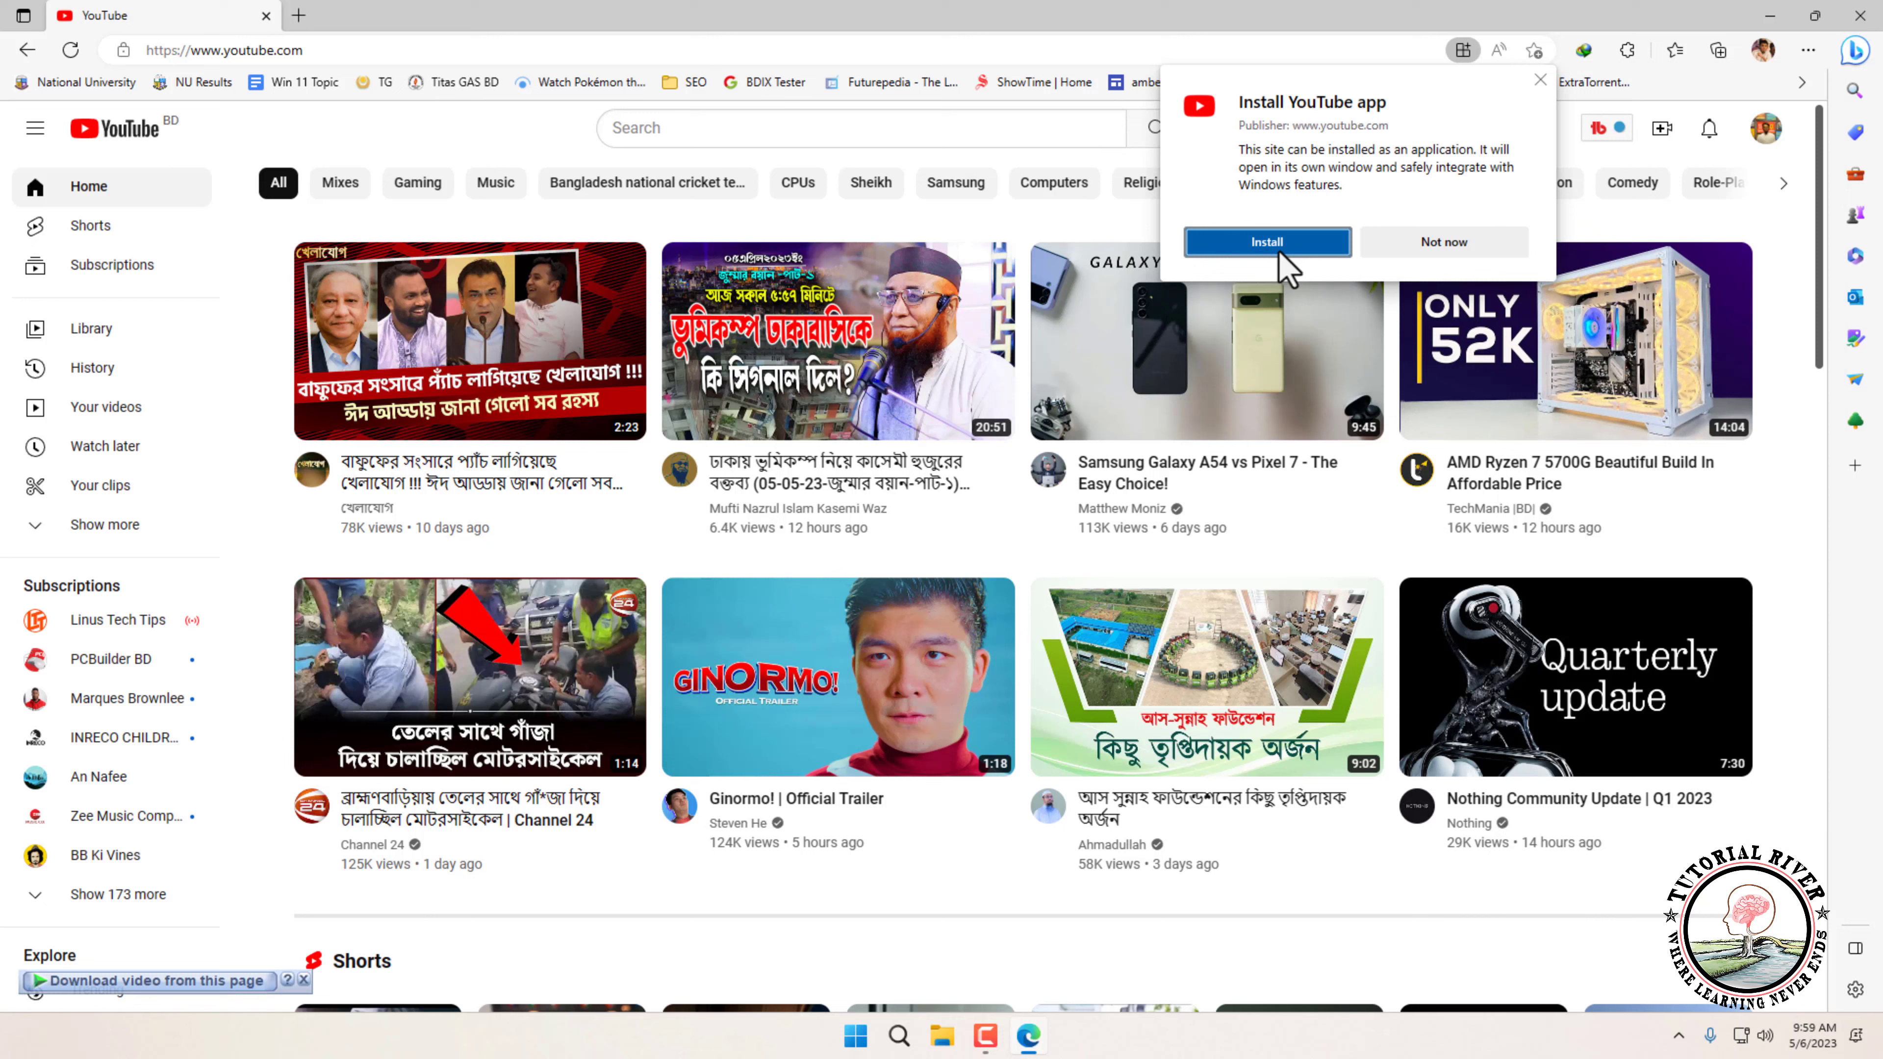
# Install YouTube with Create Desktop shortcut on and Pin to taskbar off, then close its window
pyautogui.click(1267, 241)
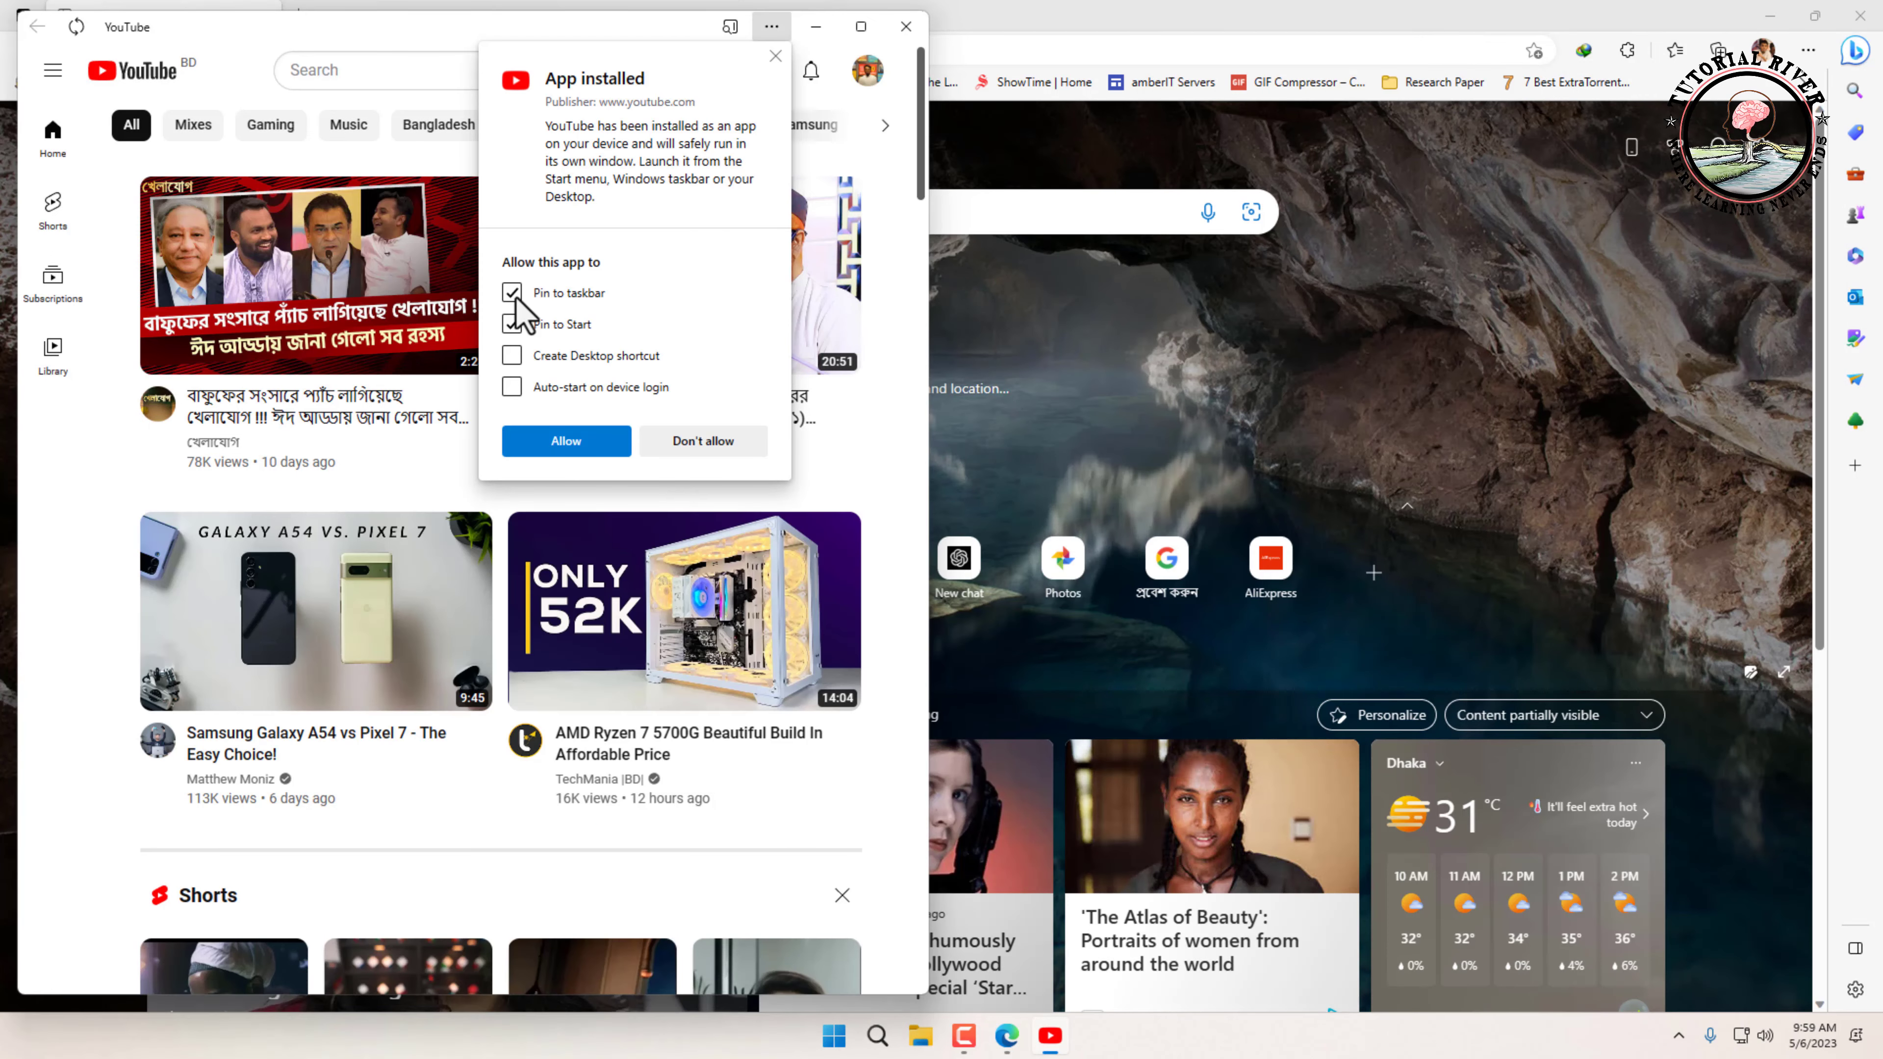
pyautogui.click(512, 322)
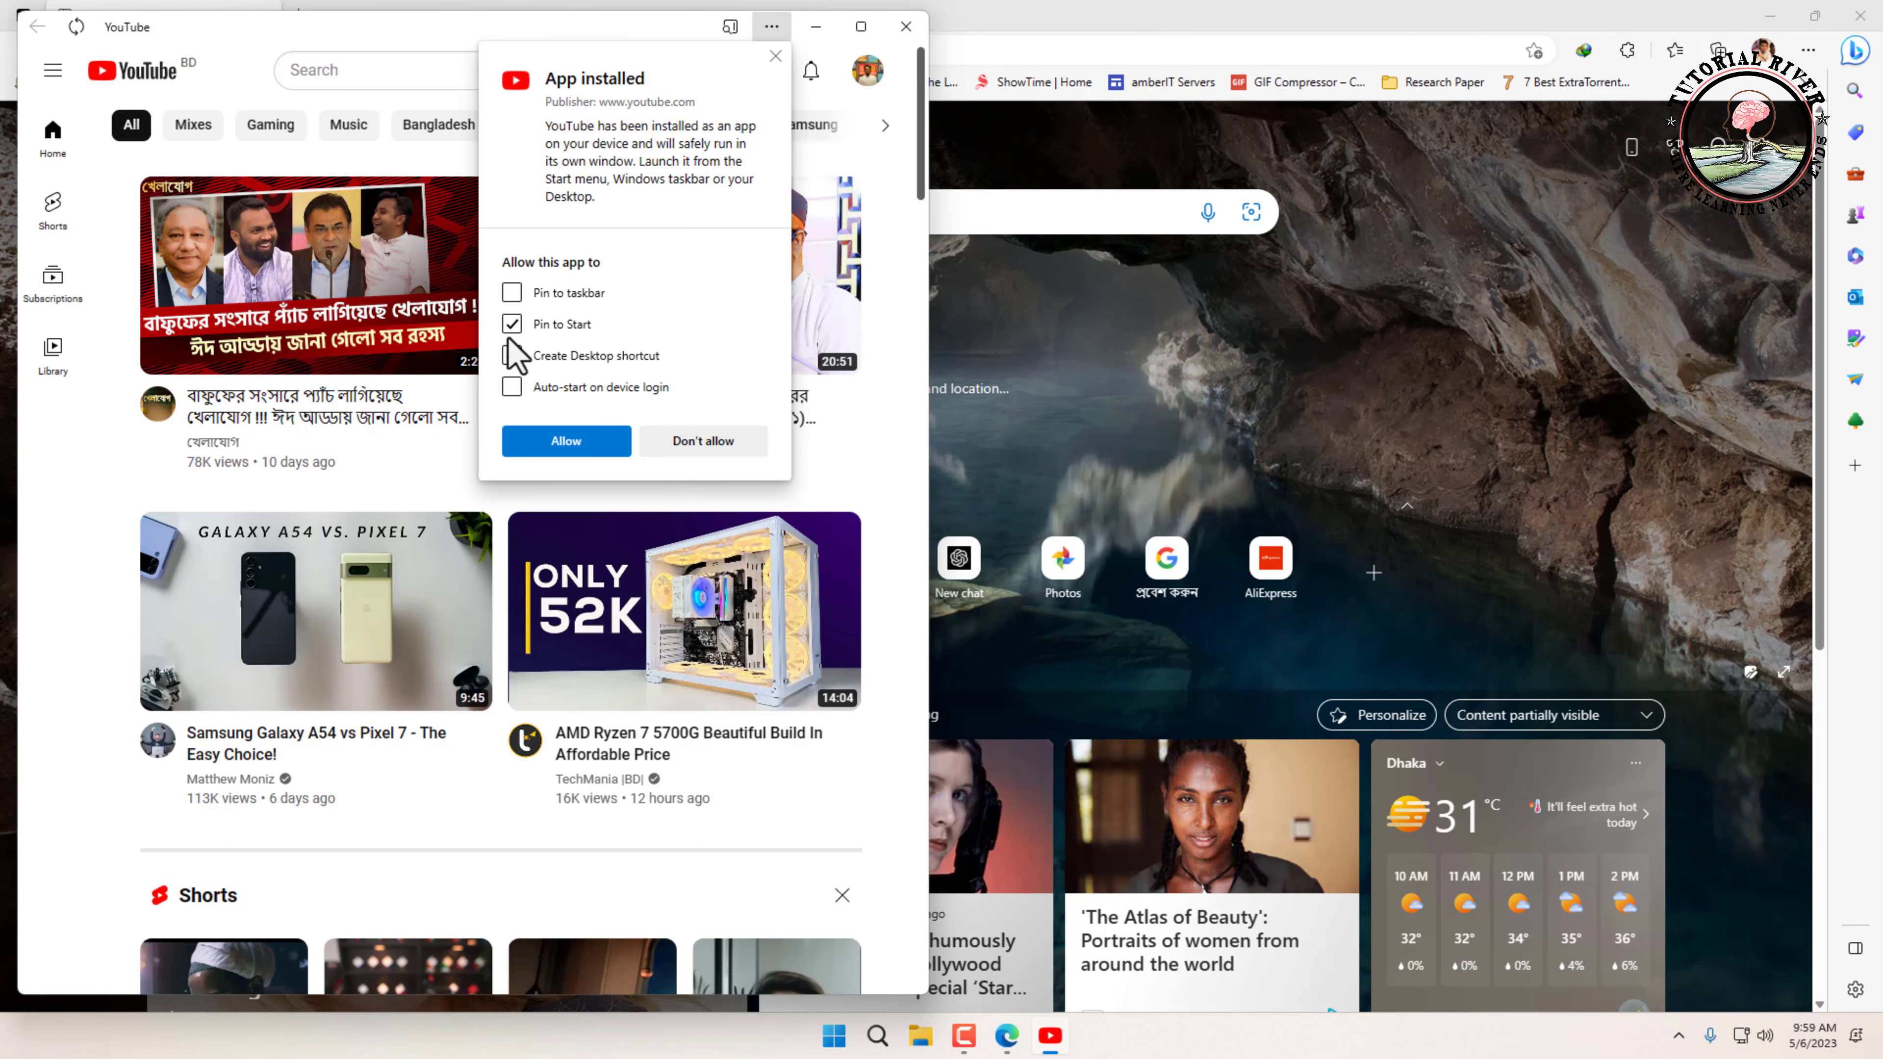
pyautogui.click(513, 325)
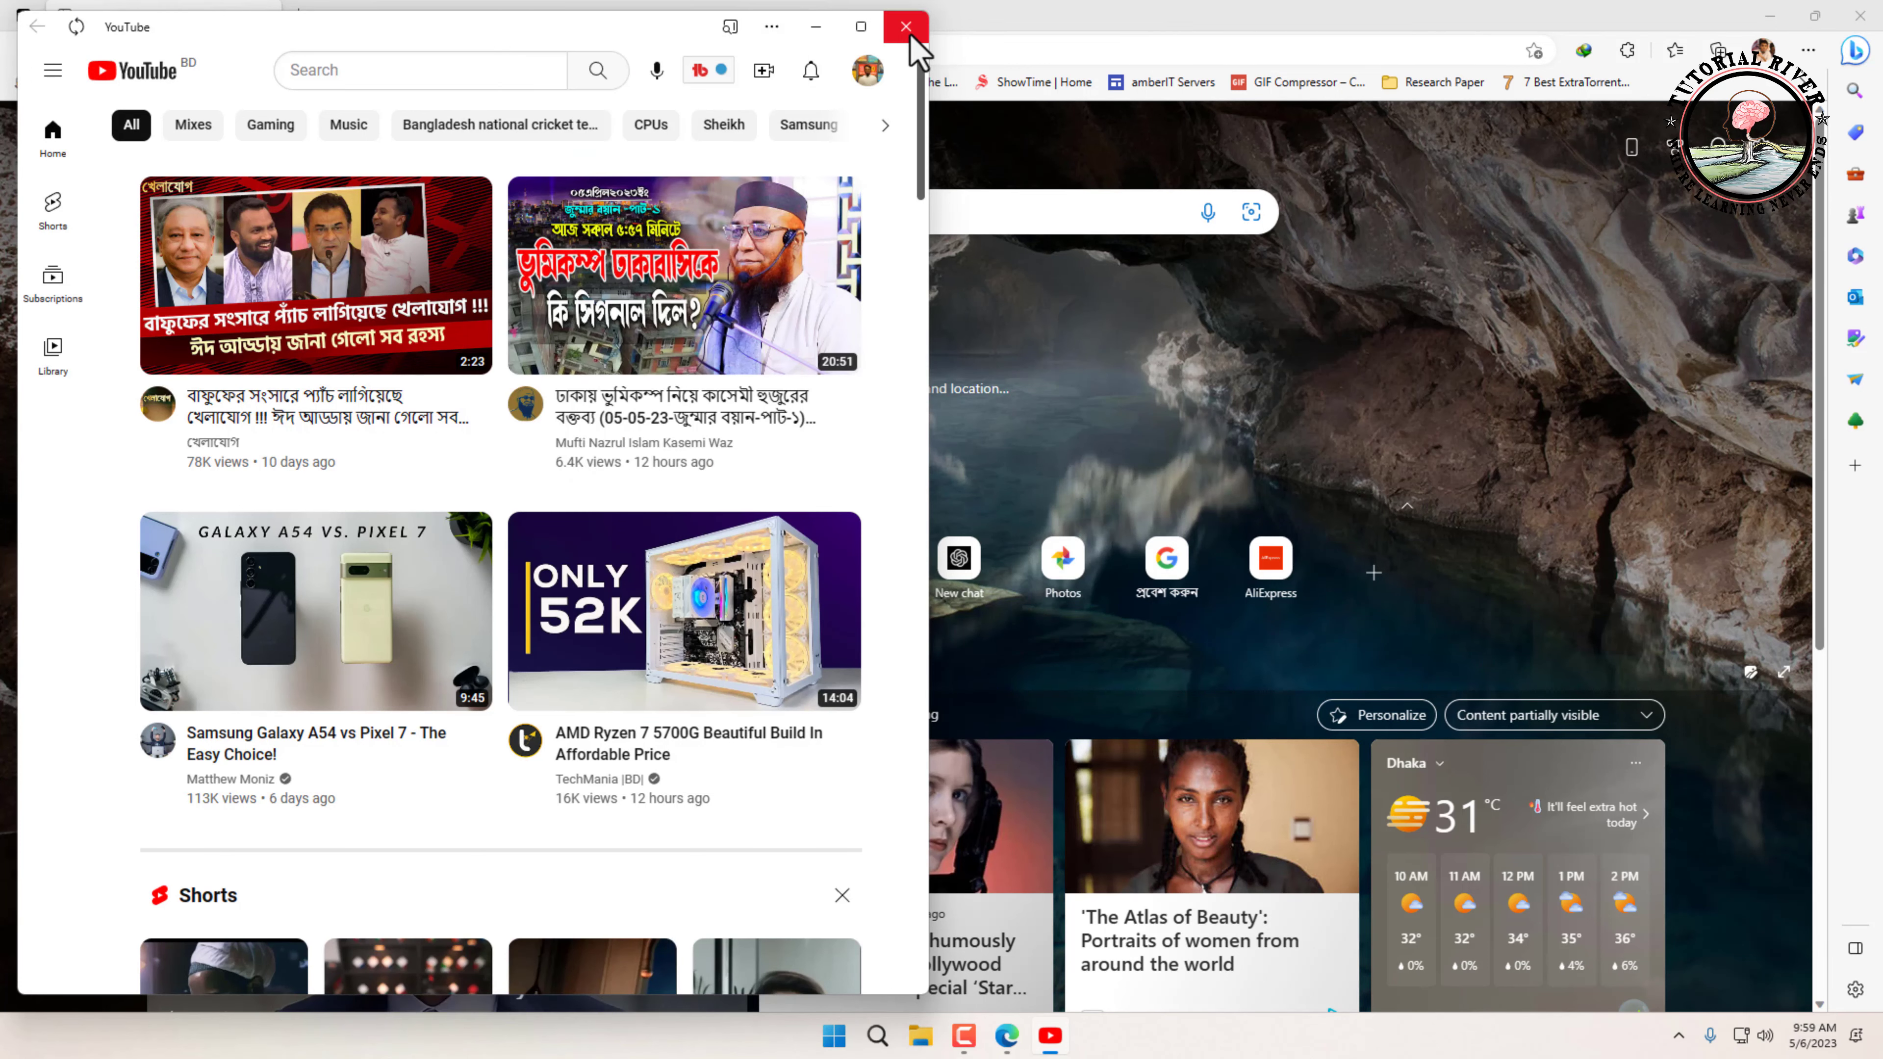
pyautogui.click(905, 27)
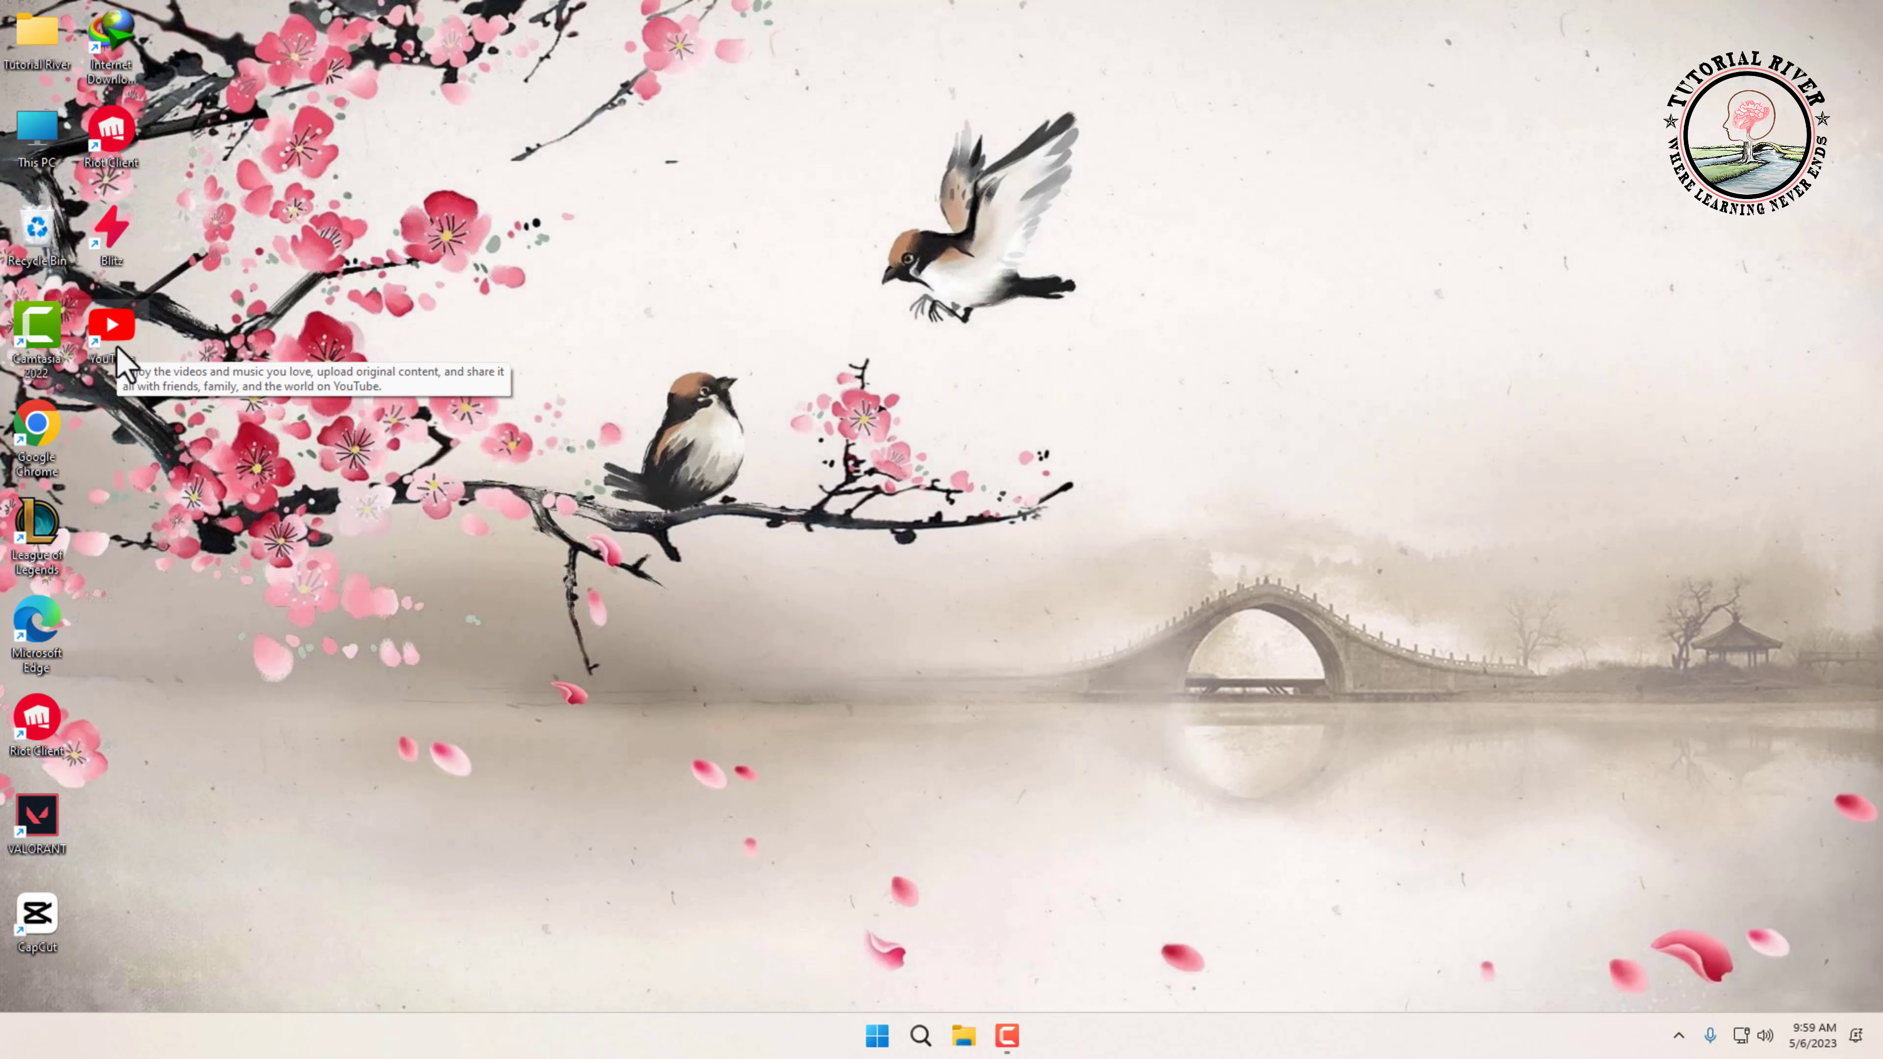
pyautogui.moveTo(114, 343)
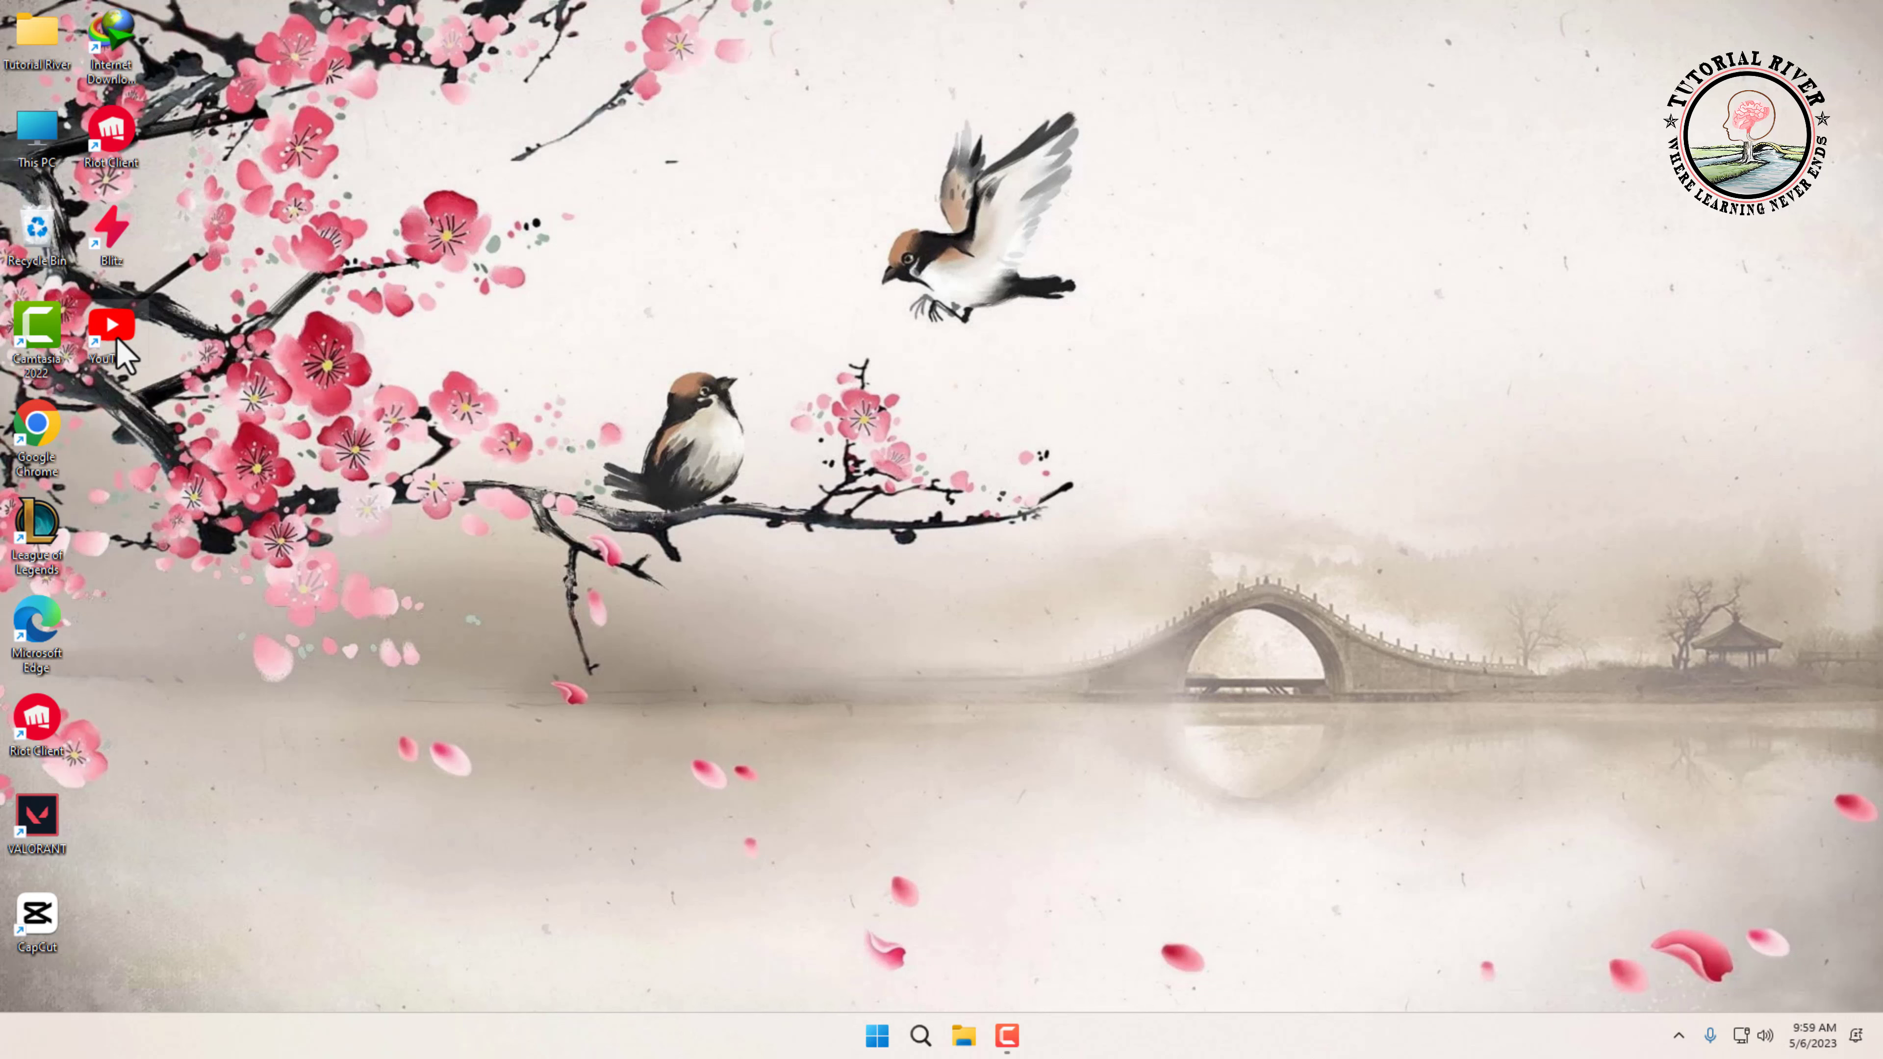
# Run YouTube from its desktop shortcut, browse the feed, and maximize its window
pyautogui.doubleClick(111, 324)
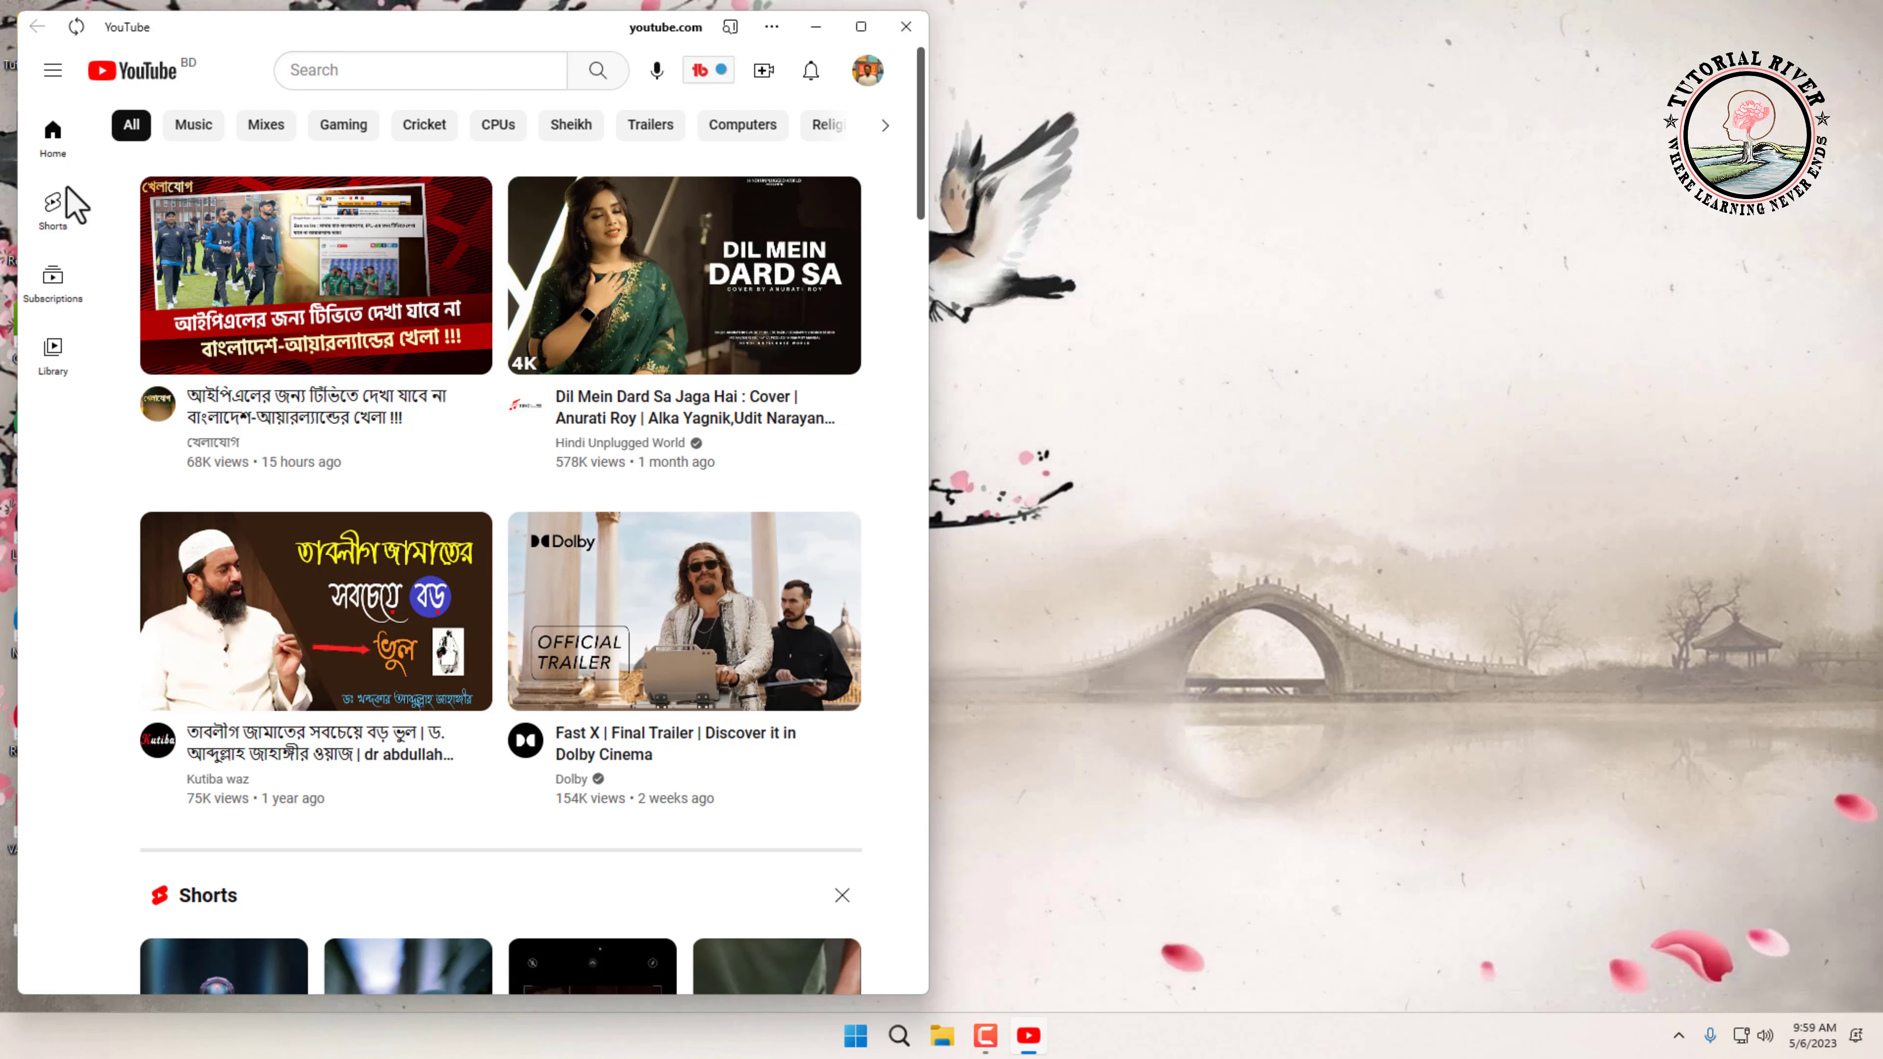
pyautogui.moveTo(53, 277)
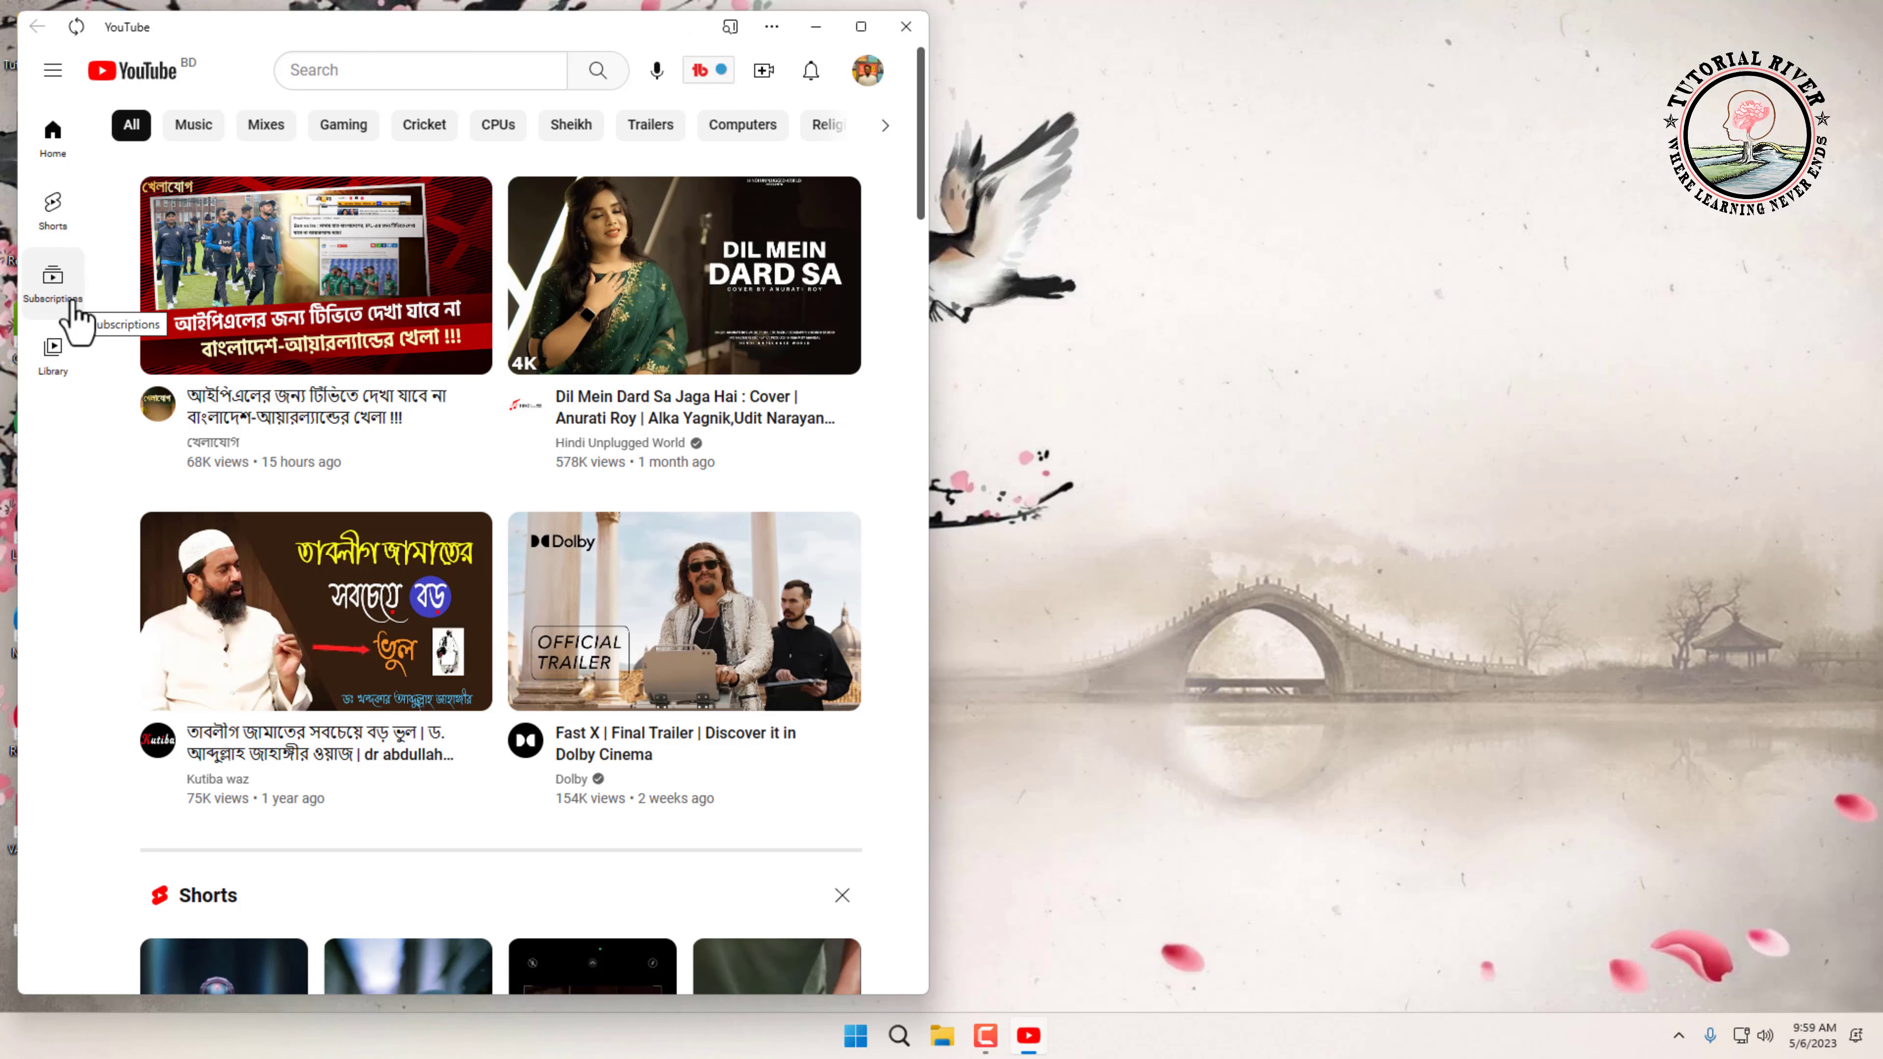
pyautogui.scroll(-3)
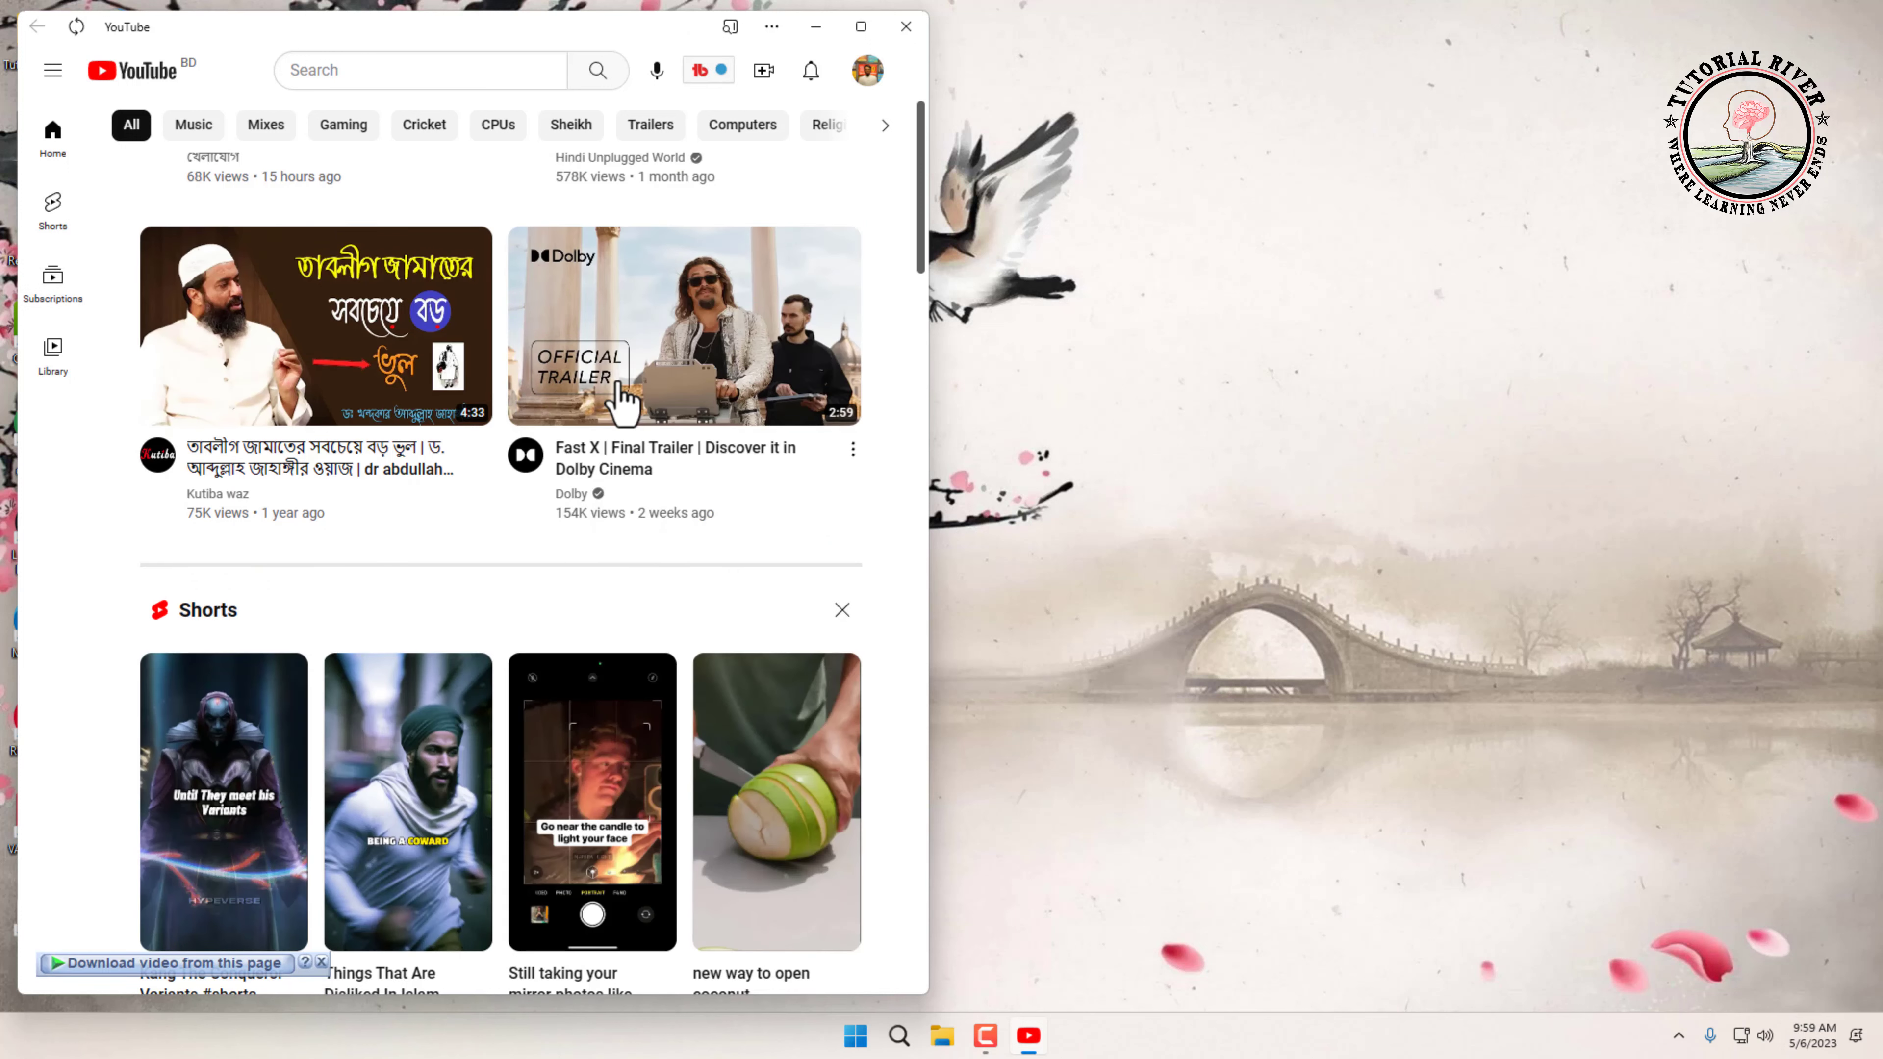
pyautogui.scroll(3)
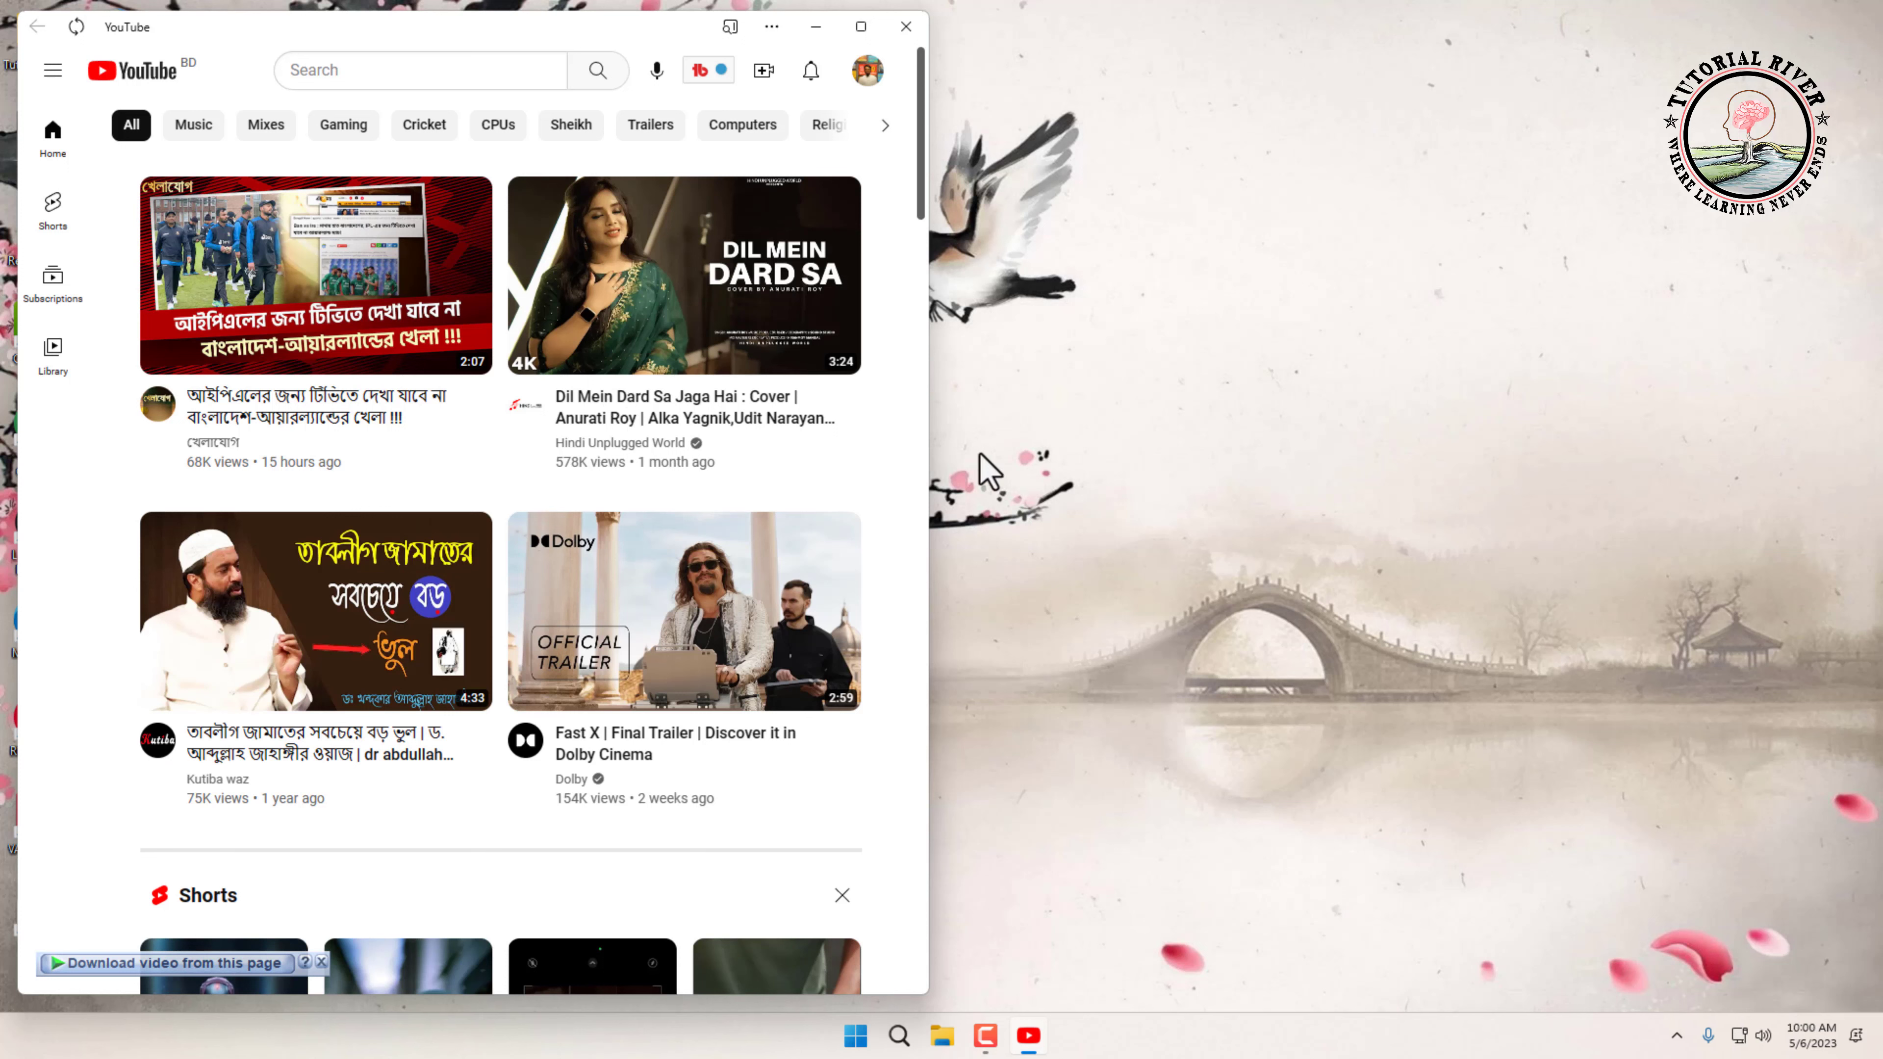
pyautogui.moveTo(873, 469)
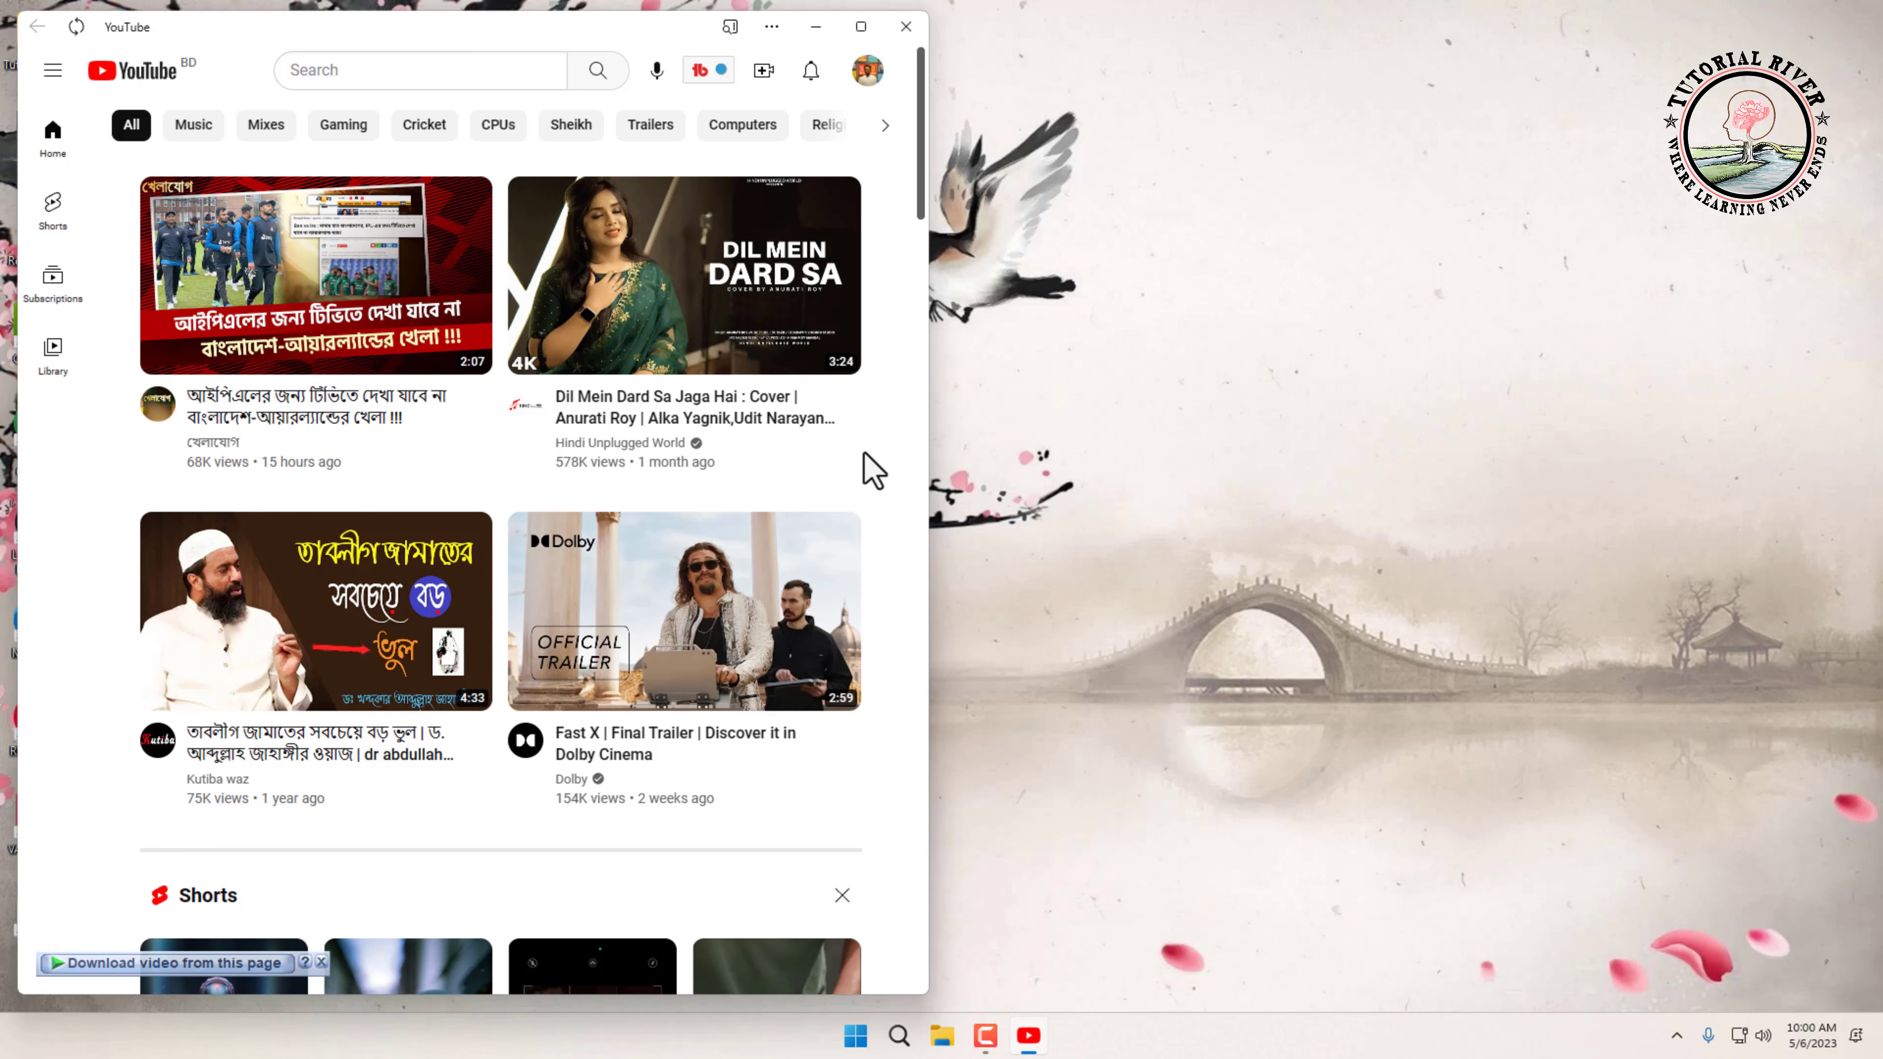
pyautogui.click(860, 25)
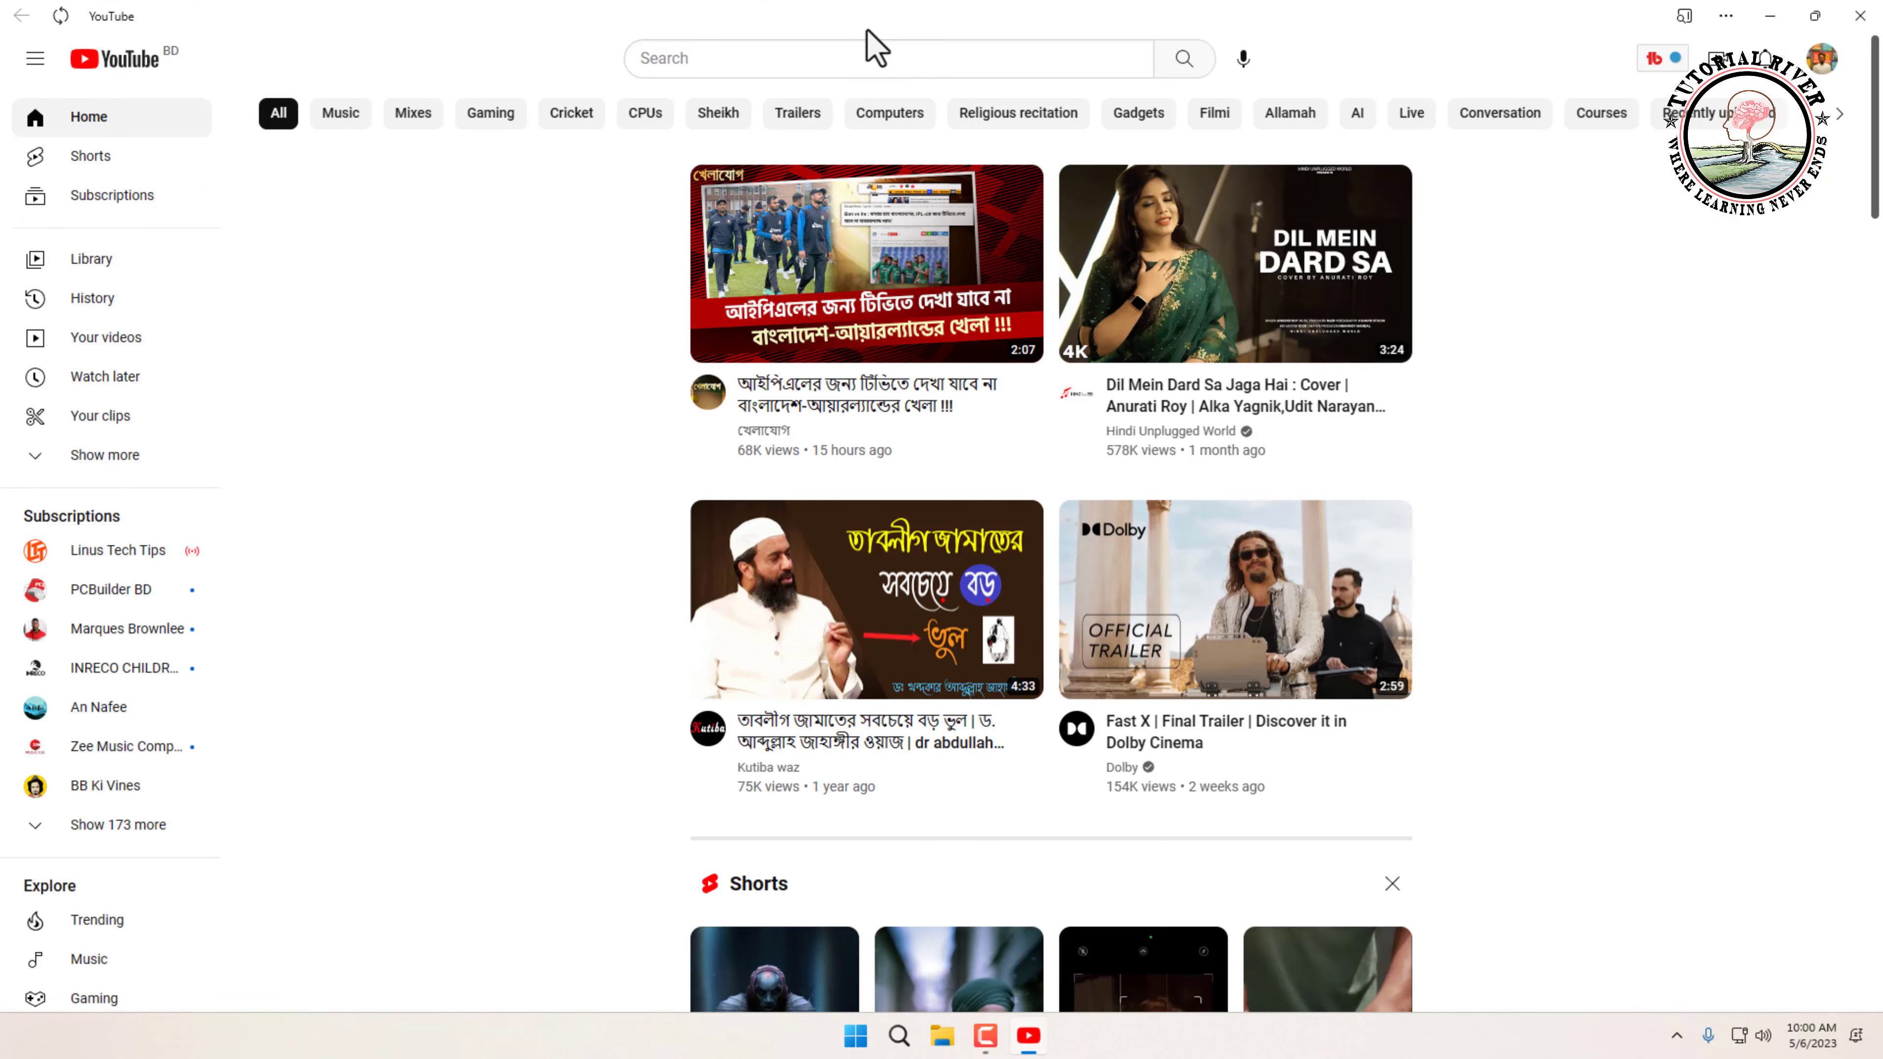